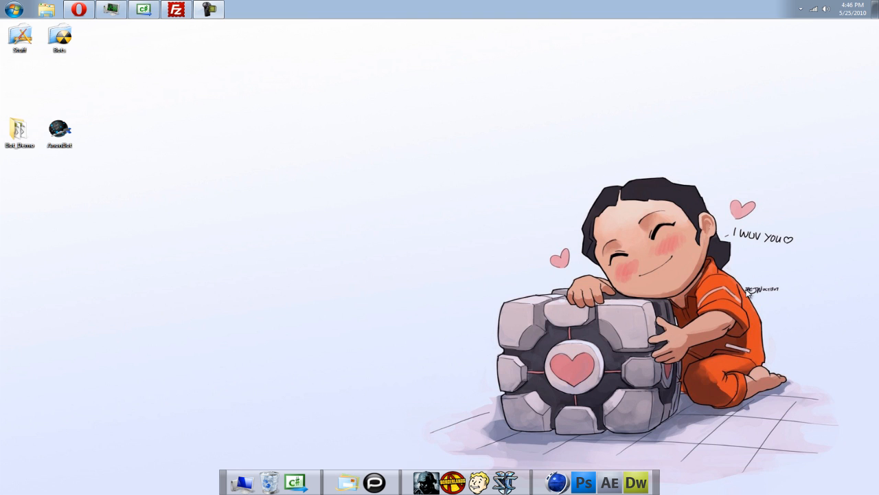
mouse_move(161, 80)
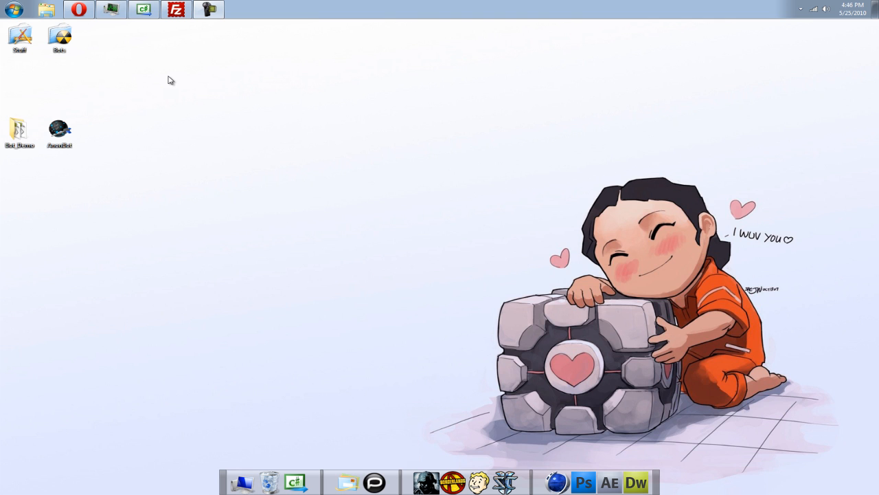
mouse_move(184, 84)
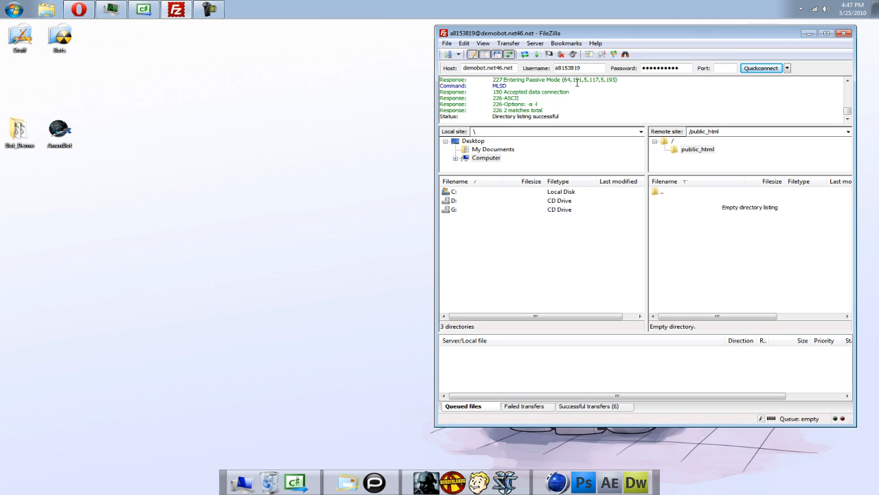
mouse_move(602, 90)
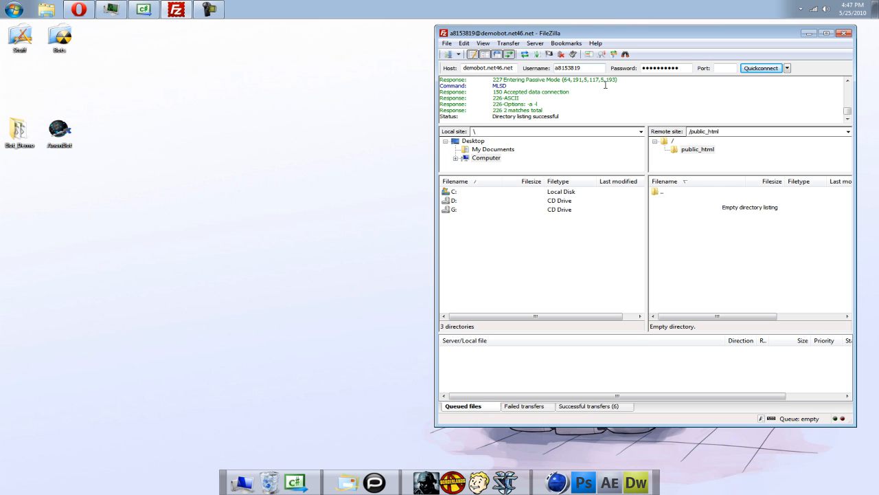
Reconnect to demobot.net46.net with Quickconnect, aborting the previous connection in the current tab.
left_click(760, 68)
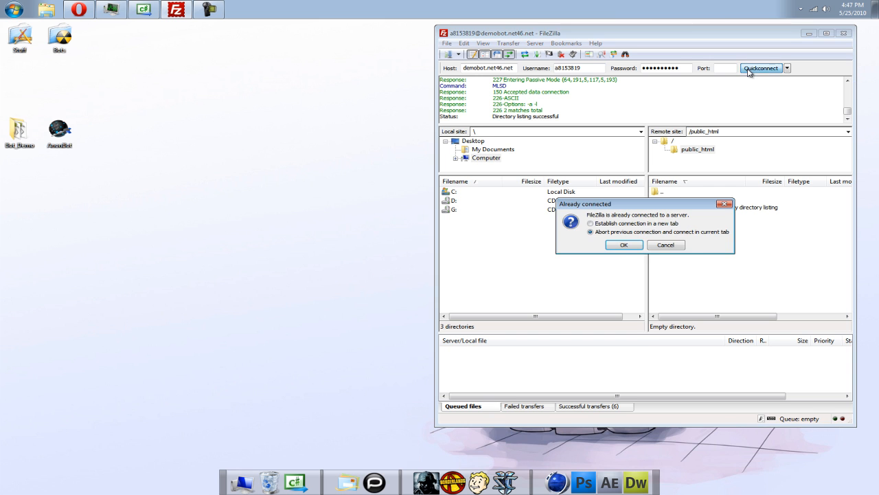
left_click(624, 245)
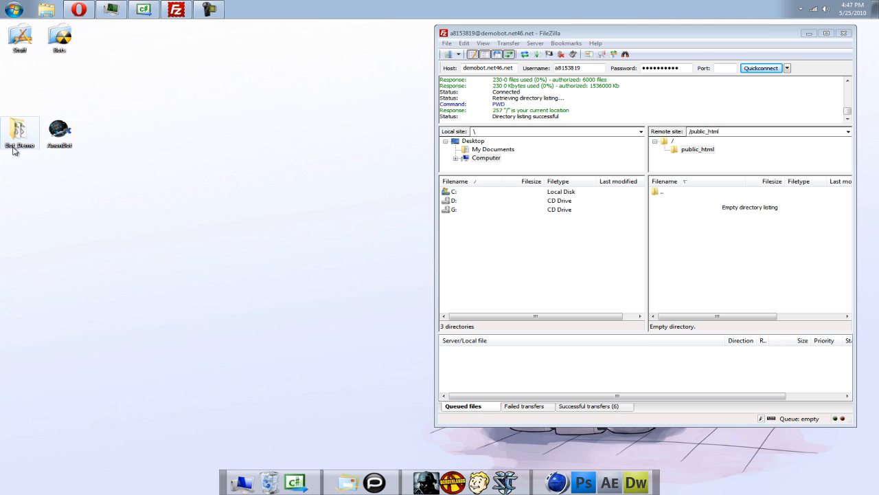
Open Bot_Demo's files folder, check counter.txt in Notepad, then select cmd.xml.
double_click(19, 134)
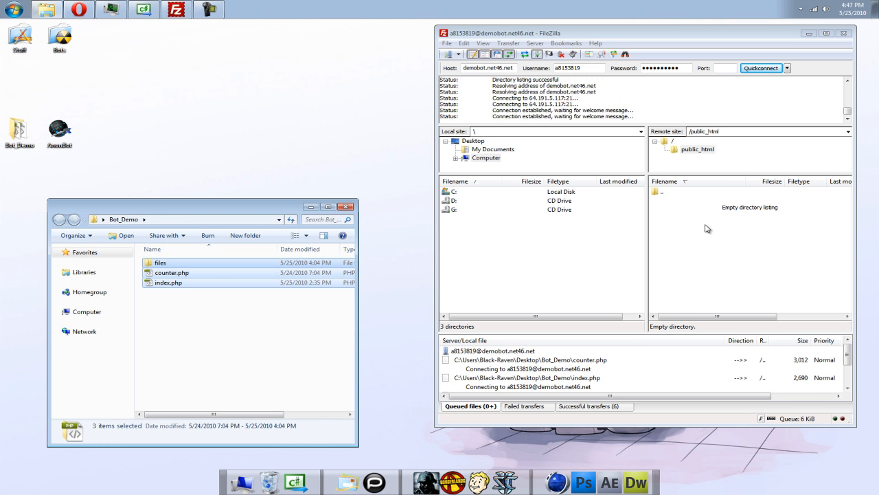
double_click(160, 263)
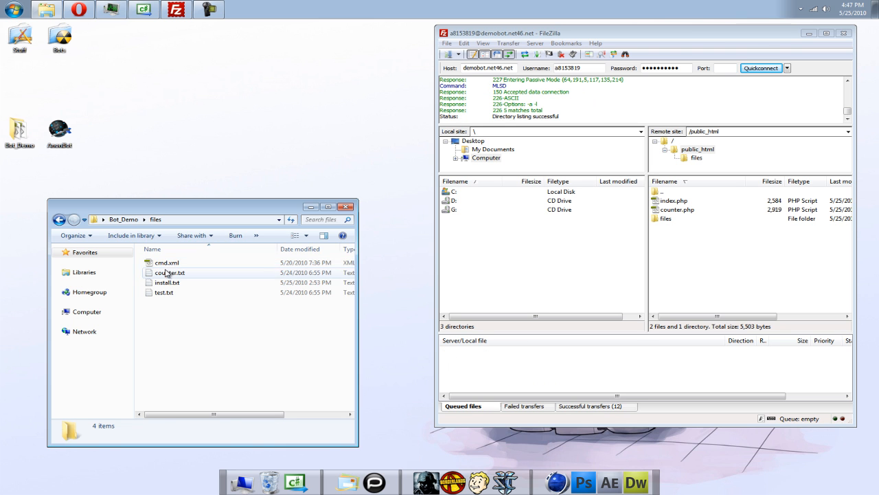
double_click(170, 272)
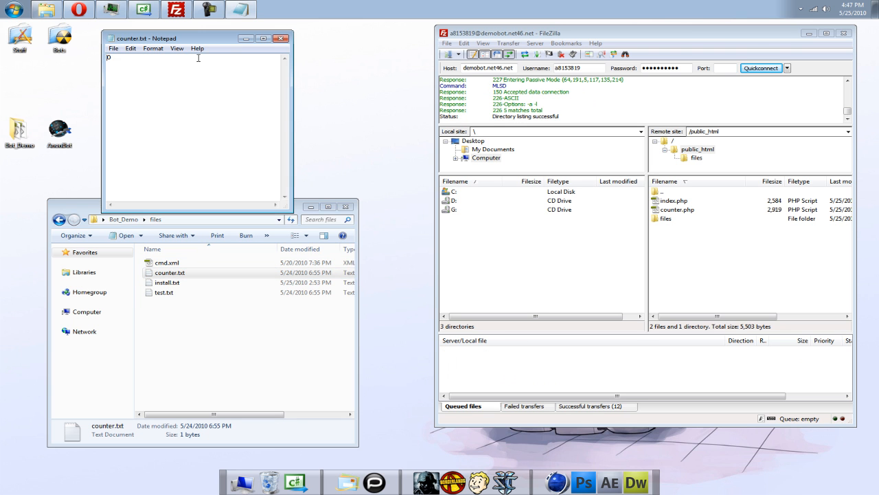
left_click(281, 38)
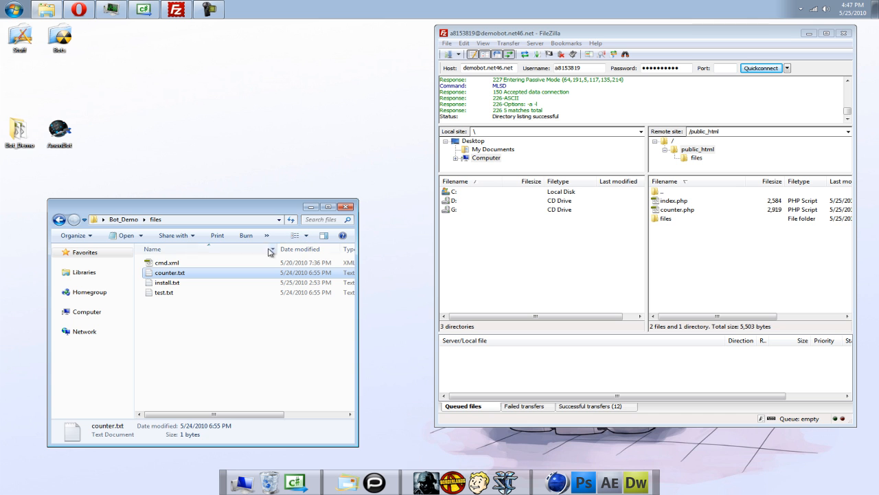
left_click(166, 263)
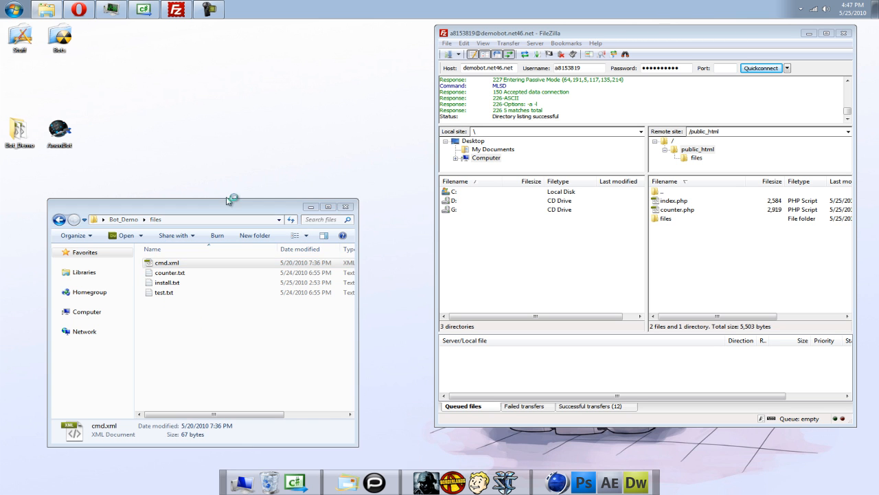
Open cmd.xml in Notepad++ to review its IDLE command with id 0.
double_click(167, 263)
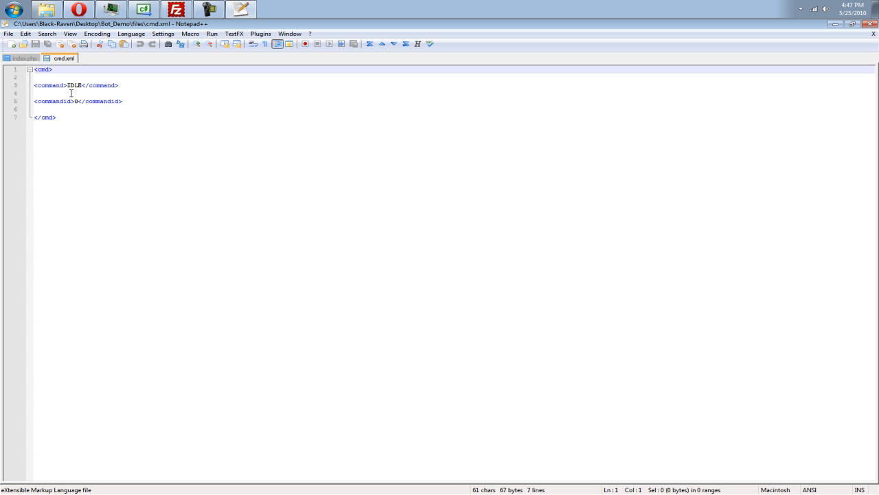
mouse_move(89, 77)
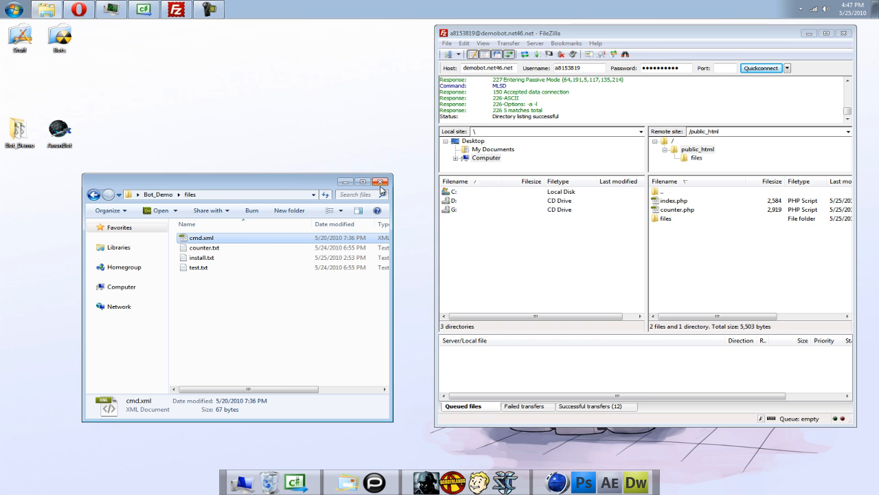
Close the Bot_Demo files Explorer window.
left_click(383, 181)
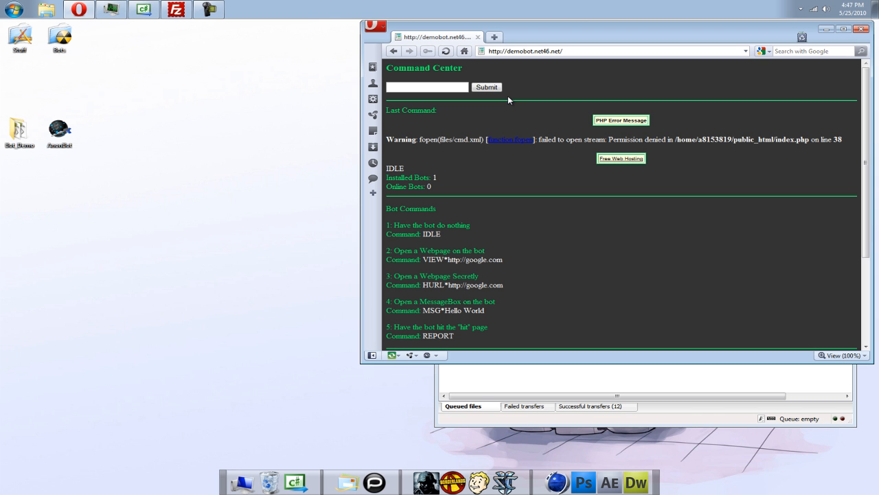
mouse_move(505, 119)
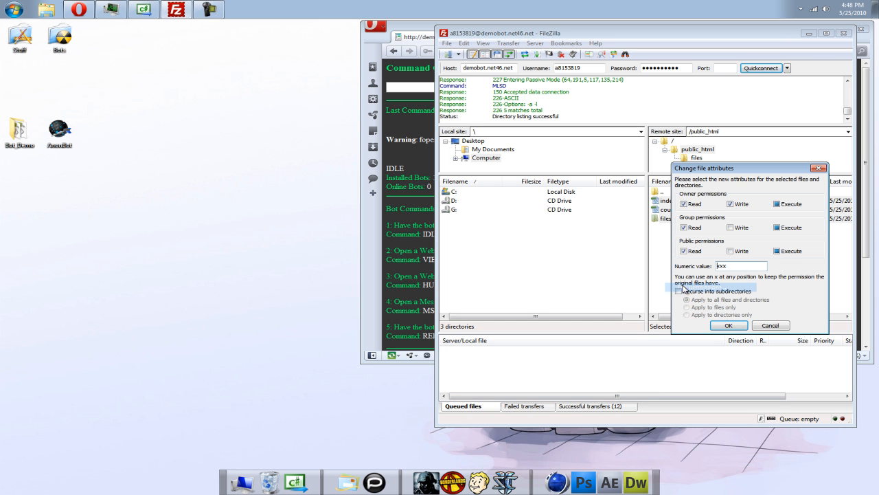
Apply 777 permissions to the remote site files, recursing into subdirectories.
left_click(679, 290)
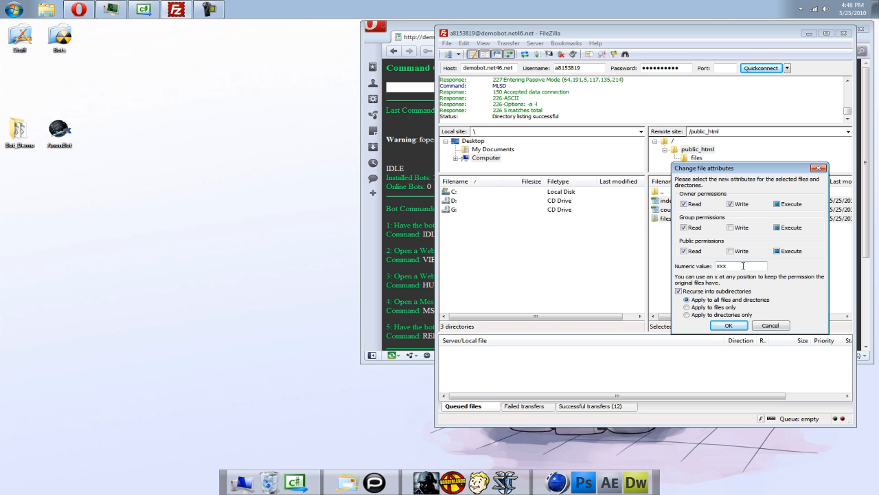
type("777")
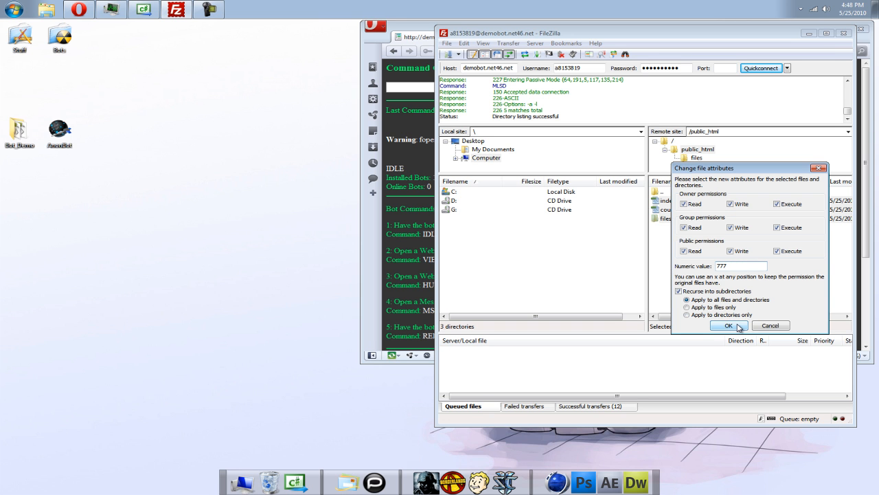
mouse_move(728, 331)
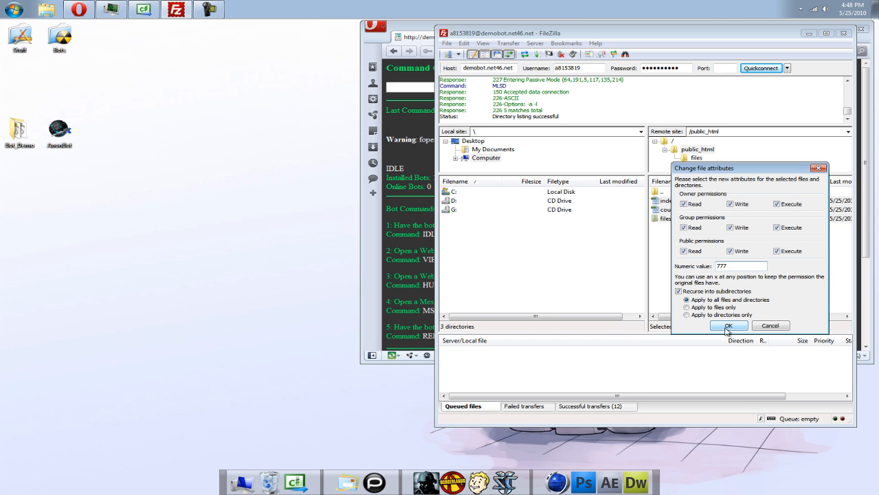
left_click(728, 325)
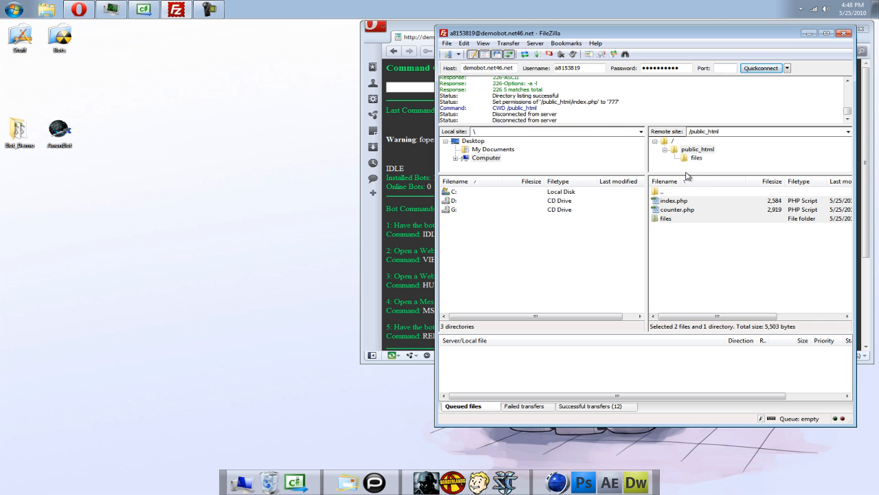
Reconnect to the server and reapply the recursive permissions to the site files.
left_click(760, 68)
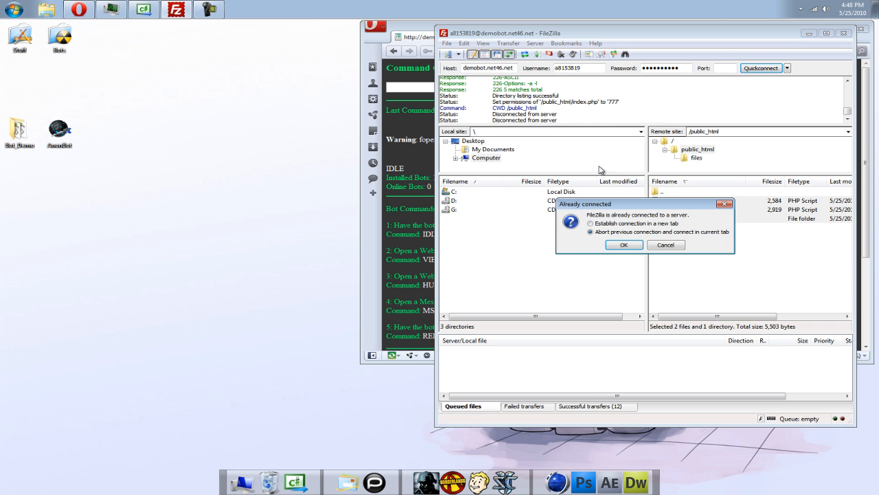
left_click(623, 244)
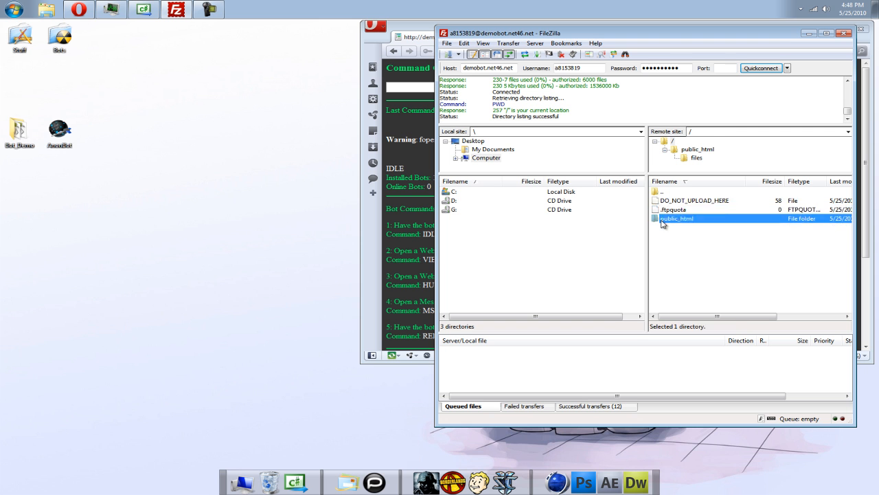
right_click(677, 218)
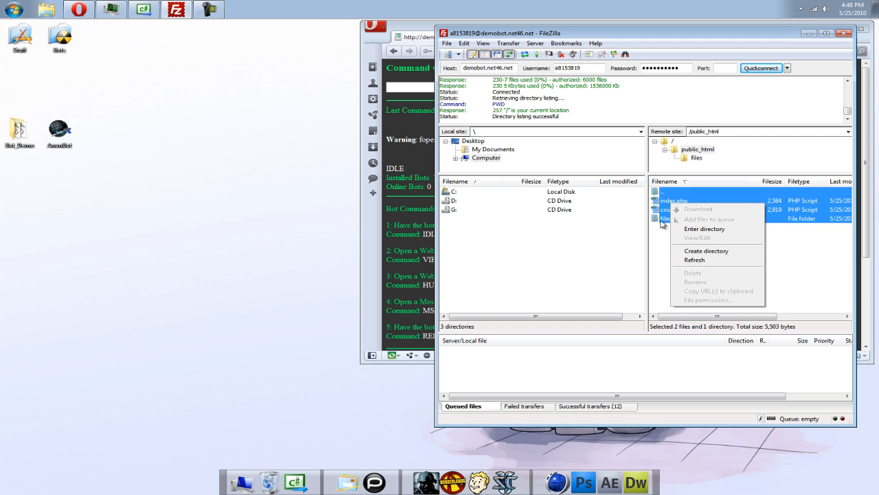
left_click(709, 300)
type("777")
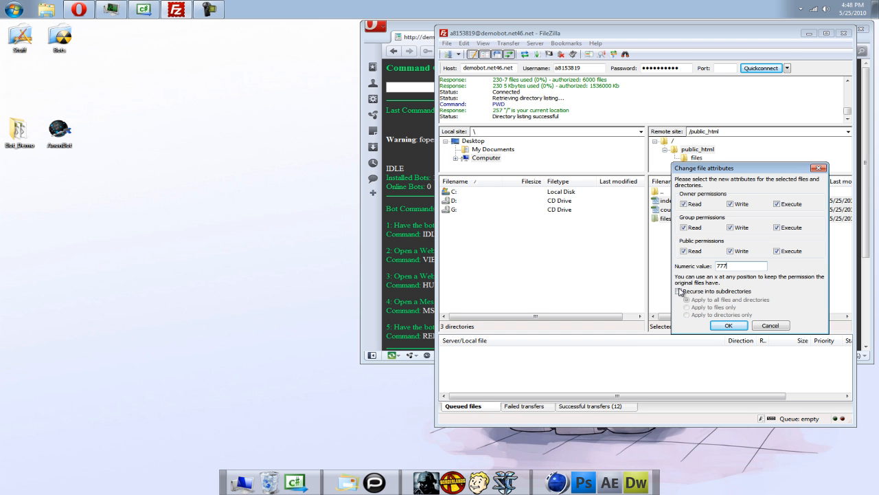
left_click(728, 325)
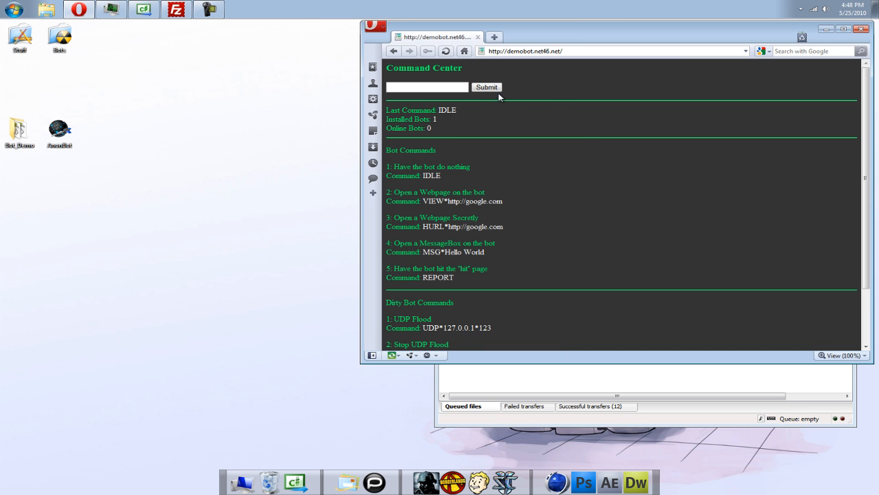
mouse_move(554, 138)
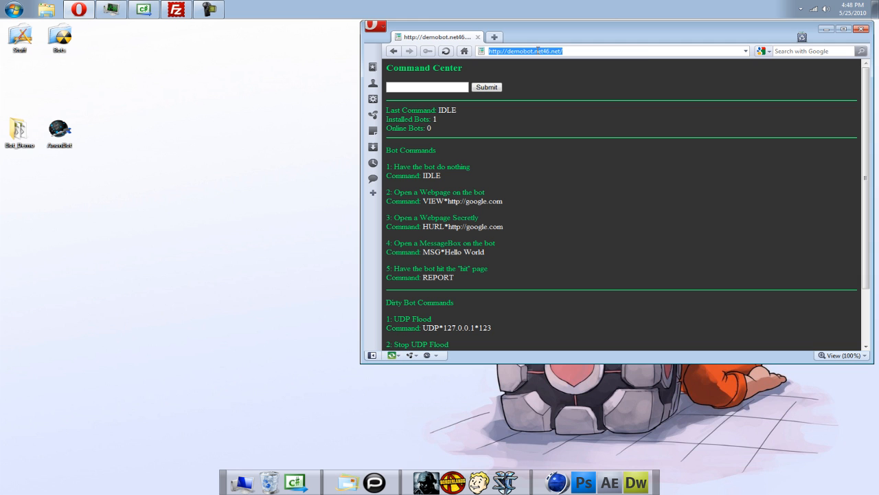
mouse_move(556, 88)
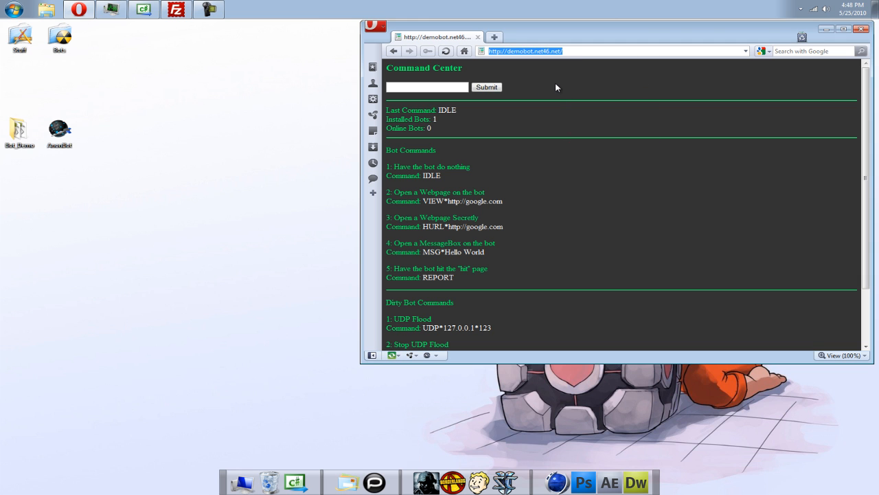
mouse_move(535, 75)
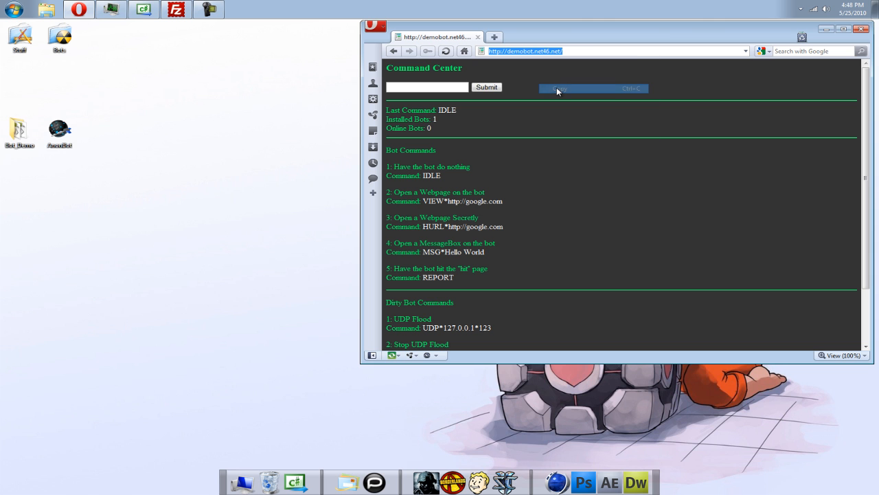
Copy the Command Center web address from Opera.
left_click(144, 9)
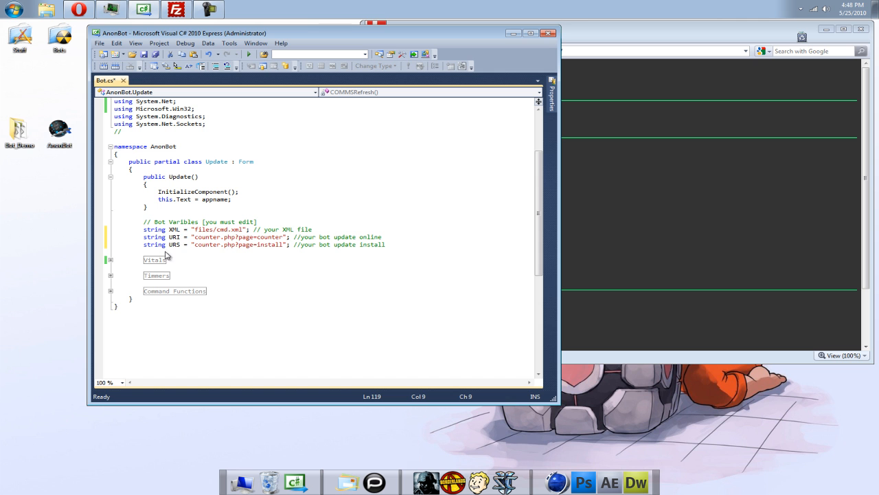
left_click(110, 259)
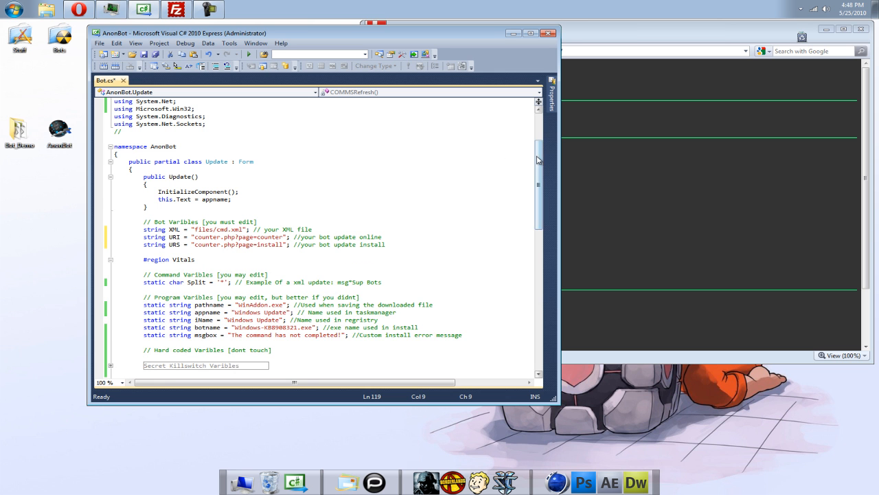
scroll("down", 3)
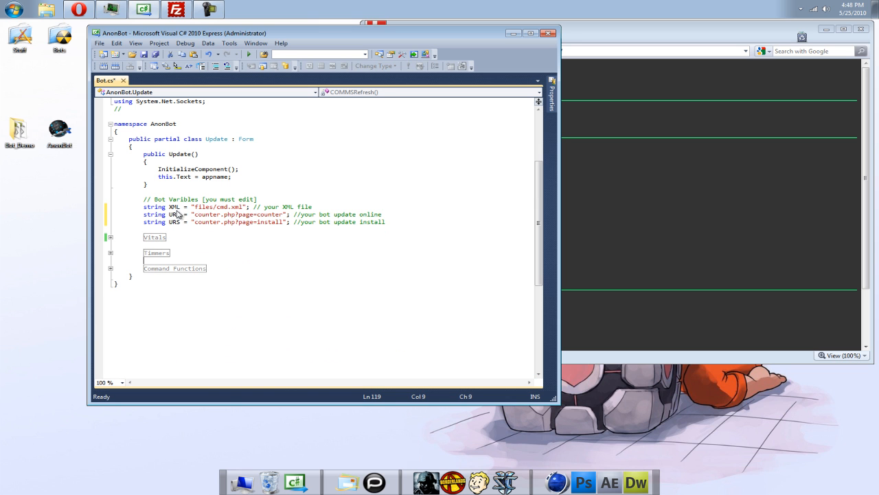
left_click(268, 221)
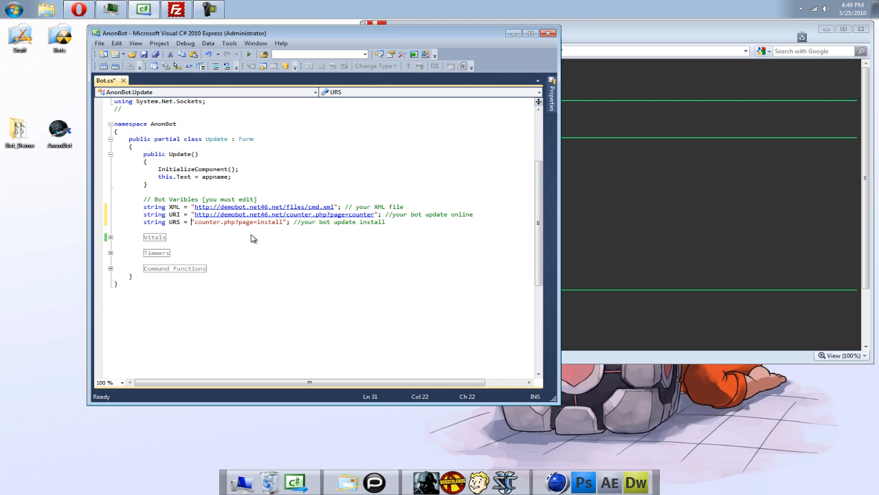
type("http://demobot.net46.net/counter.php?page=install")
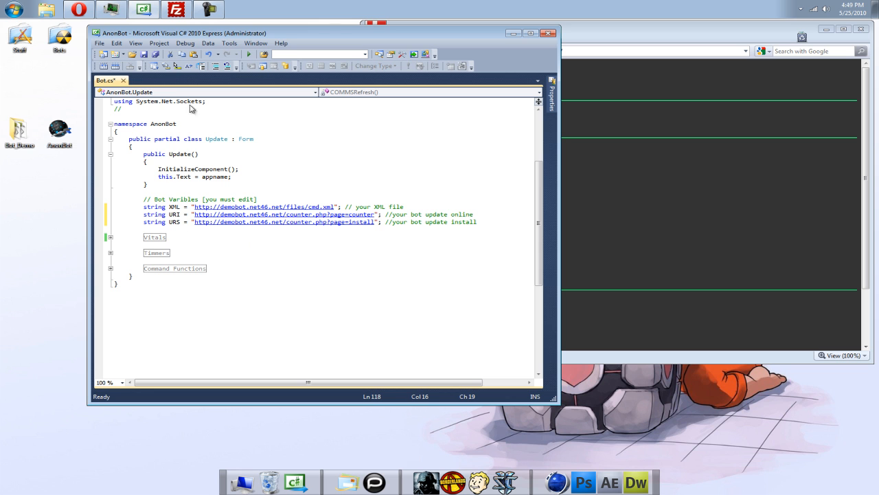
left_click(102, 65)
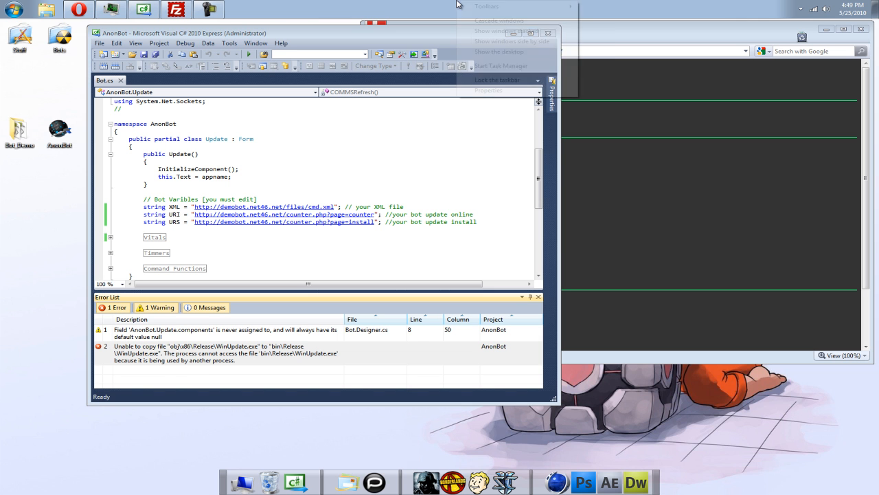
End the running Windows Update bot task in Task Manager.
left_click(501, 66)
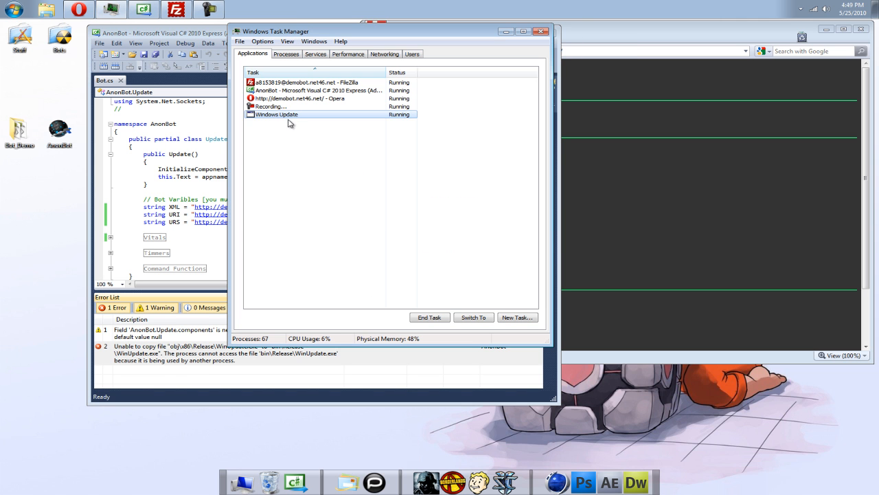
right_click(276, 114)
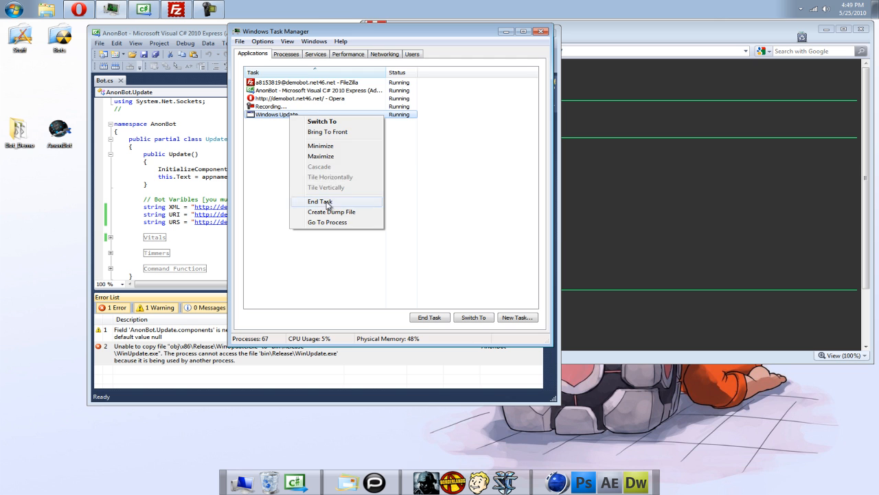
left_click(320, 202)
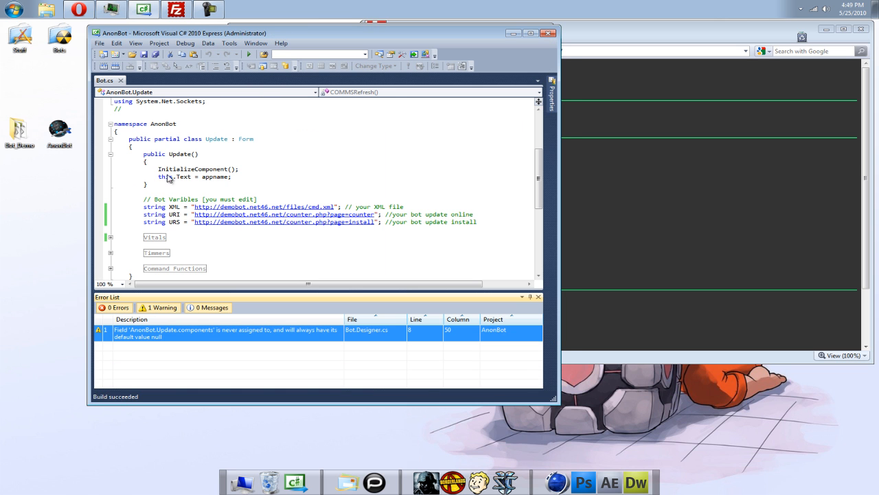
mouse_move(510, 35)
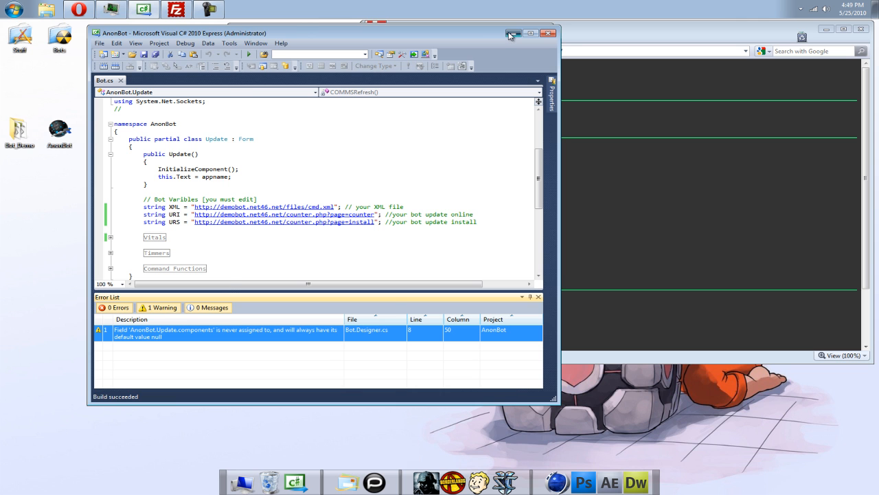
Minimize the Visual C# Express window.
left_click(514, 33)
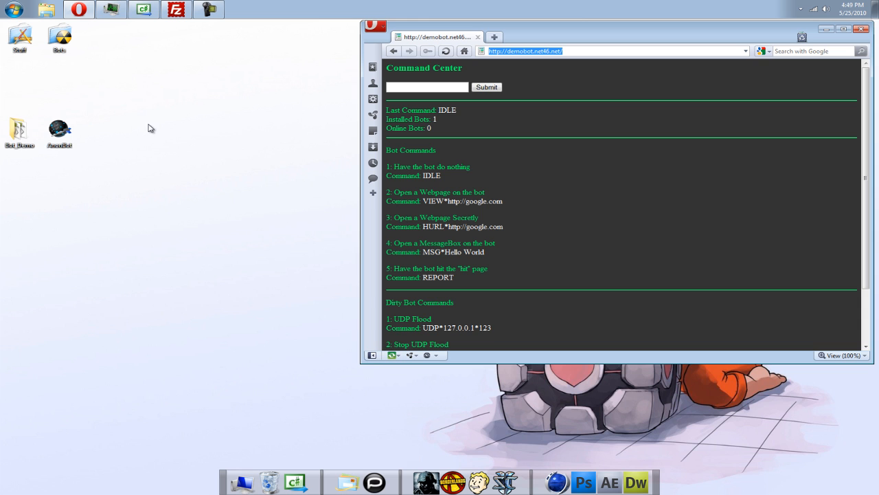
mouse_move(158, 133)
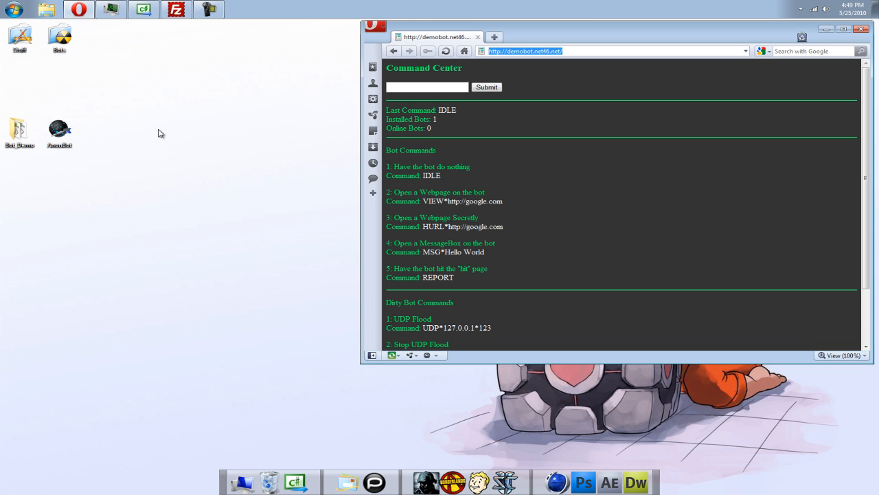
mouse_move(165, 135)
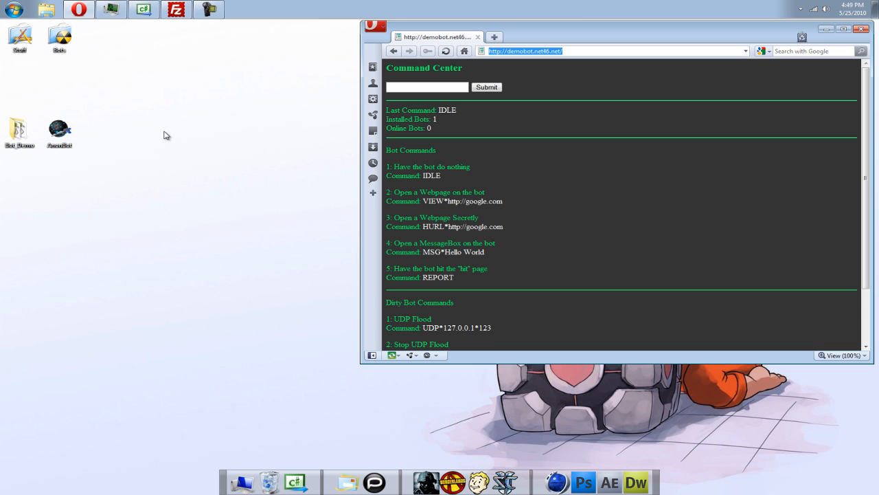
mouse_move(115, 129)
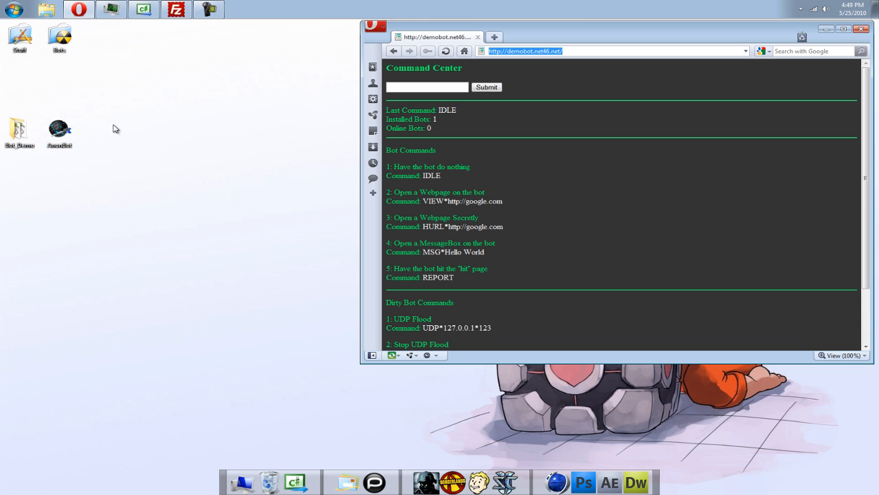
mouse_move(125, 123)
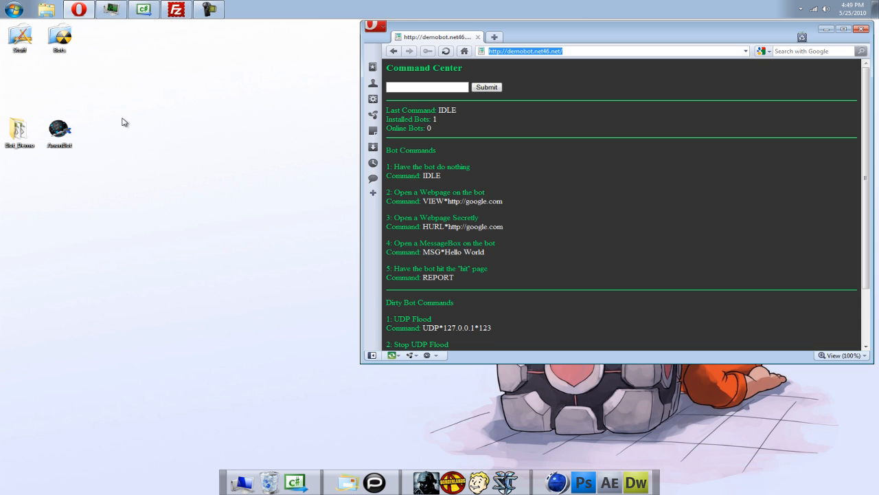
mouse_move(87, 114)
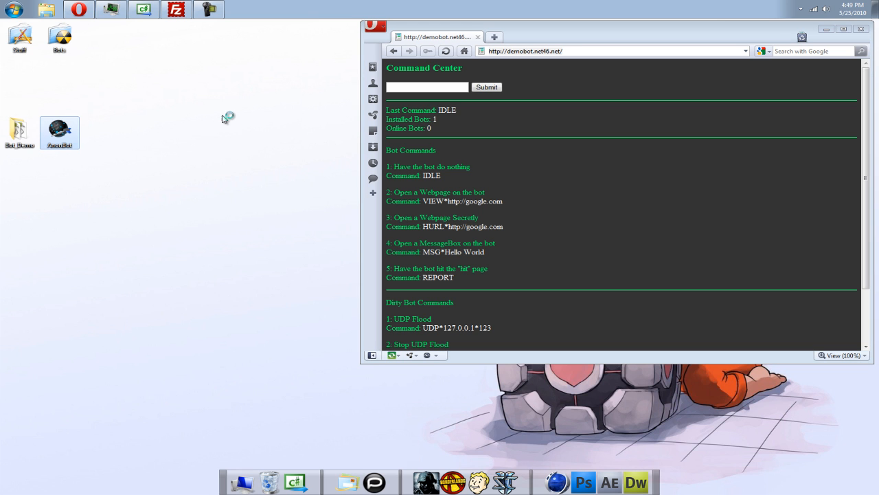
mouse_move(242, 125)
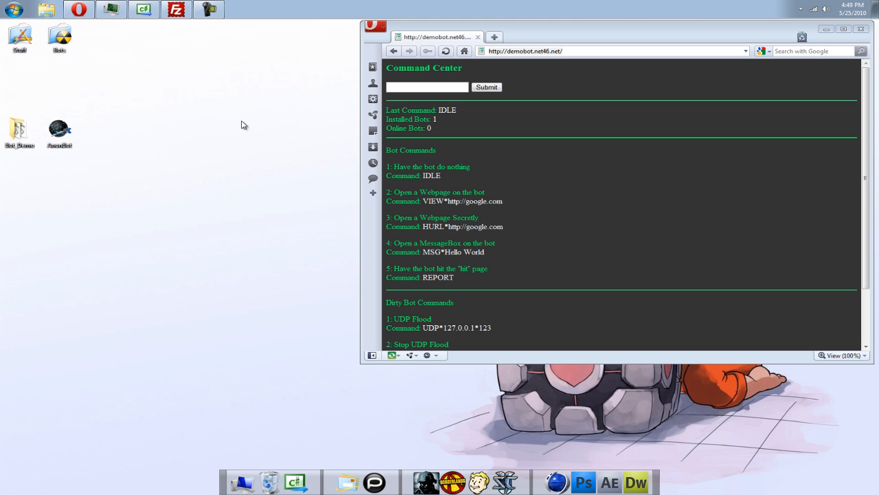
left_click(427, 87)
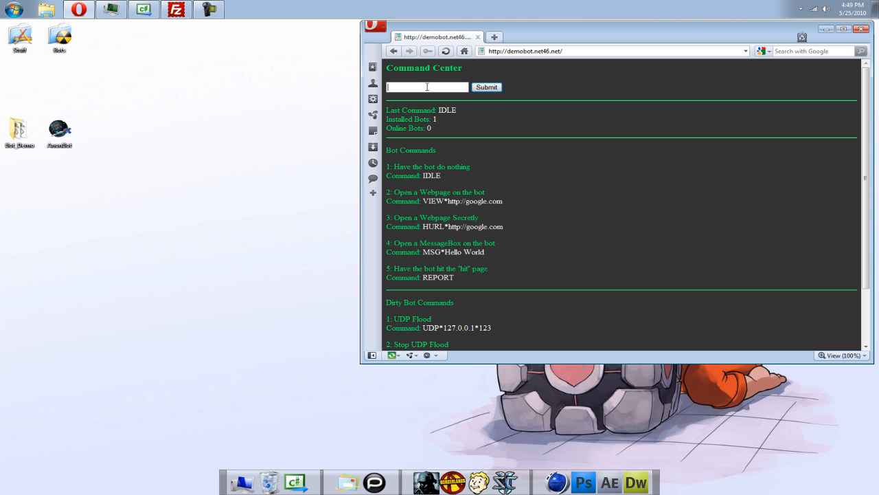
right_click(440, 481)
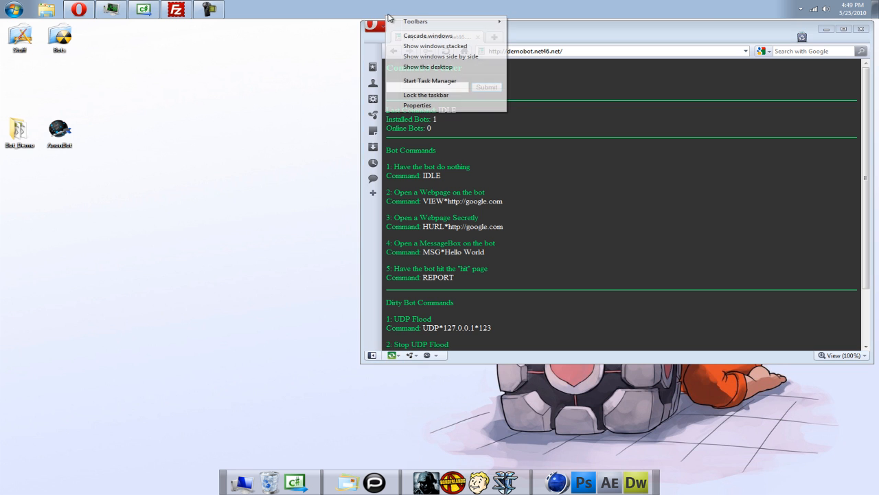
left_click(429, 81)
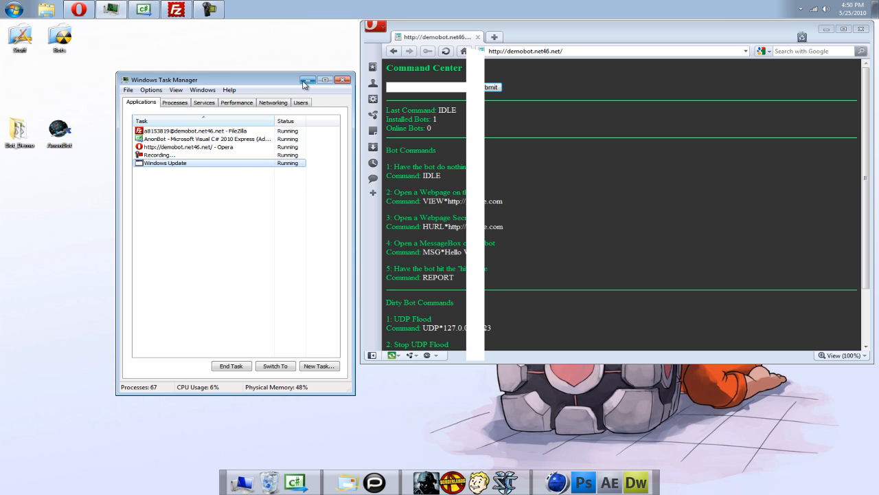
mouse_move(308, 82)
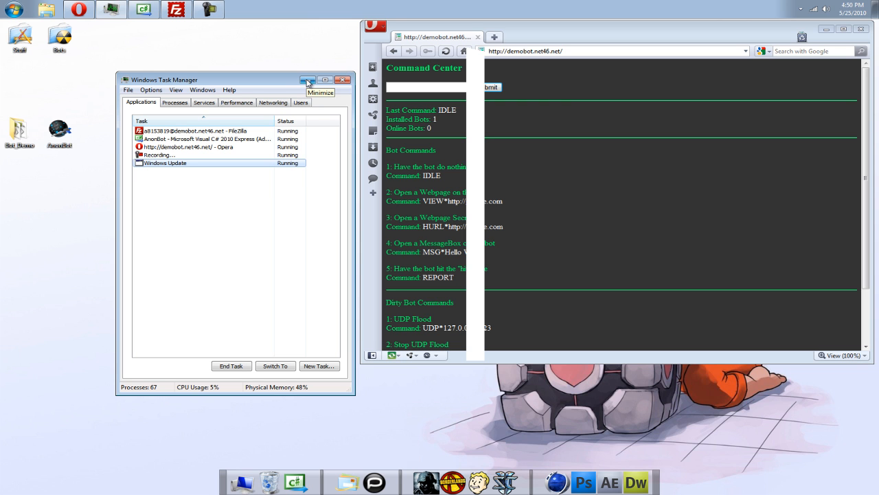
mouse_move(308, 82)
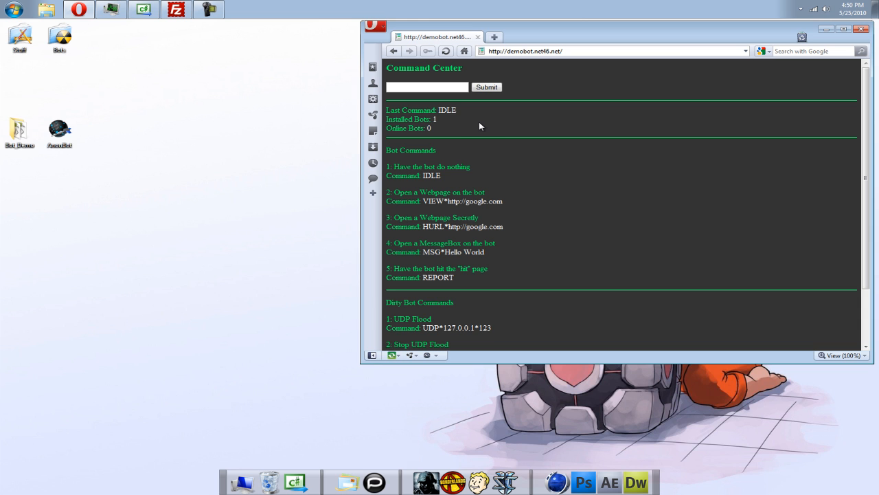
mouse_move(471, 130)
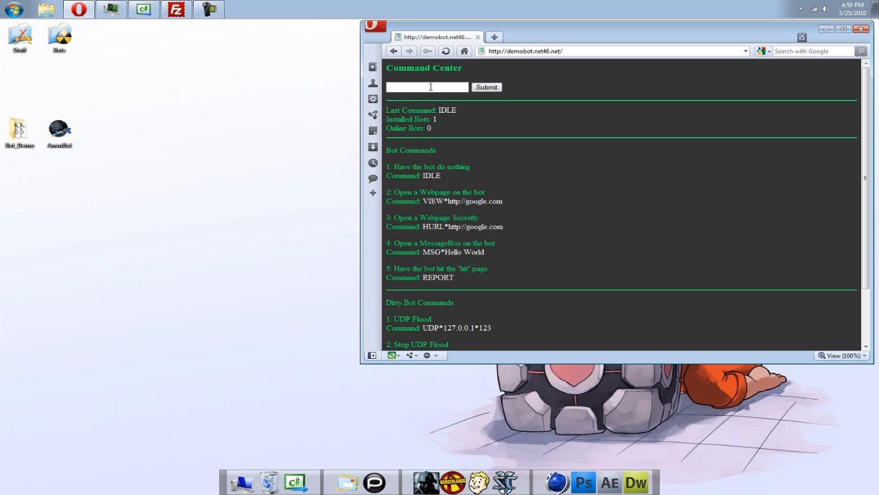
Enter REP and send the REPORT command from the Command Center.
type("REP")
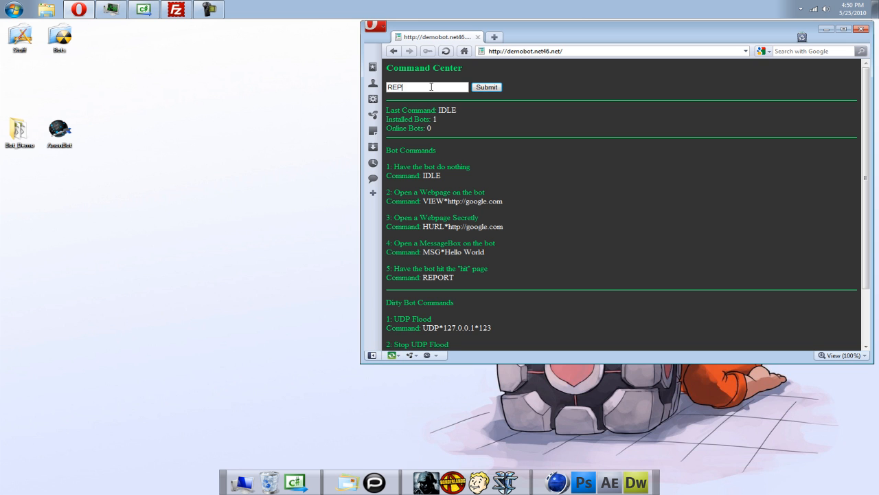
left_click(486, 87)
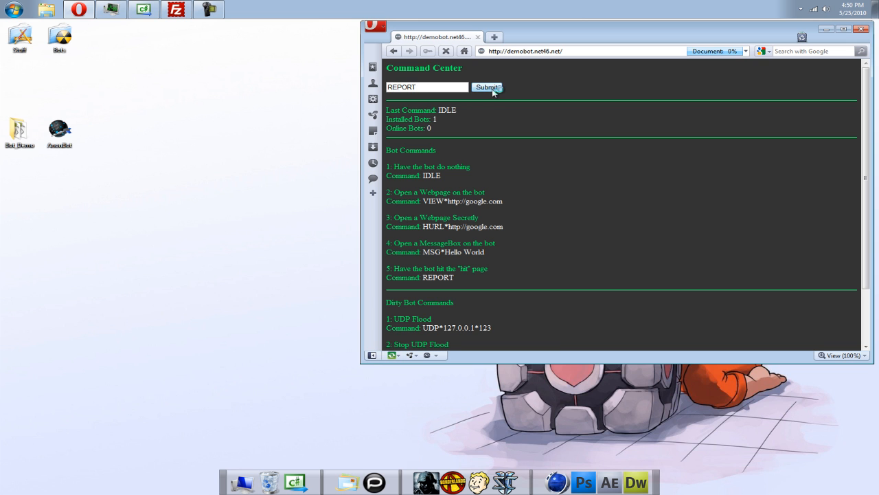
left_click(486, 87)
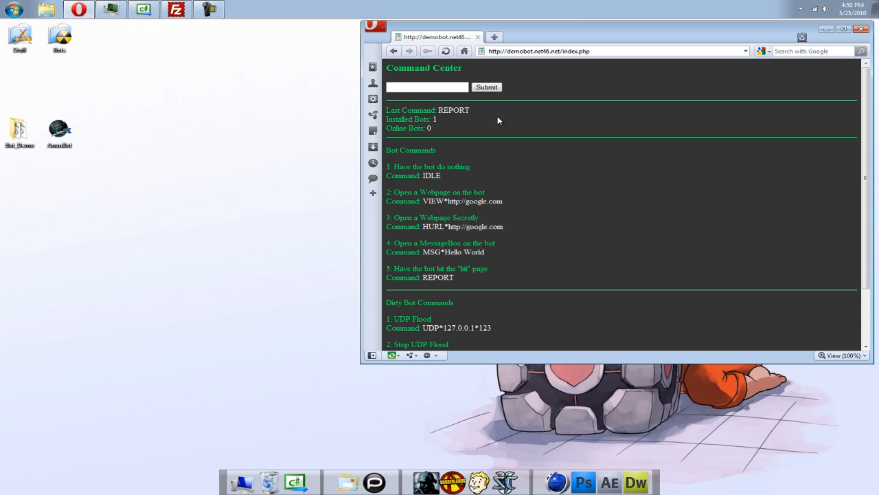
mouse_move(488, 76)
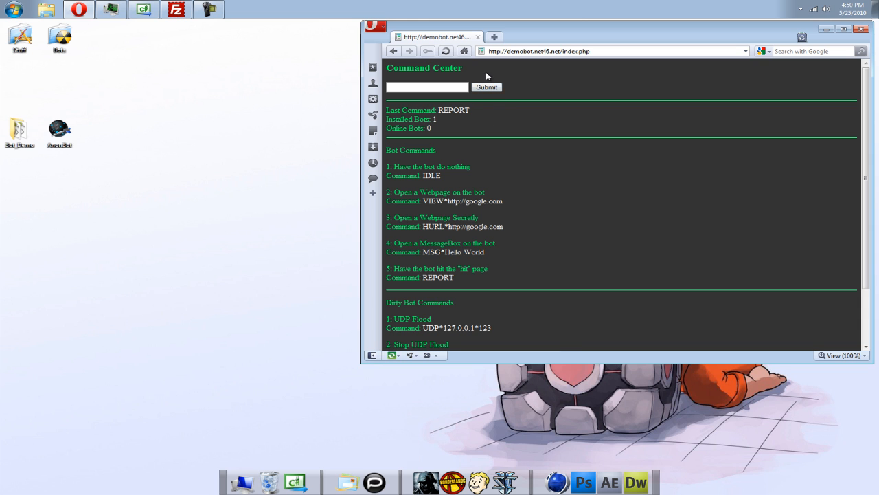
mouse_move(459, 126)
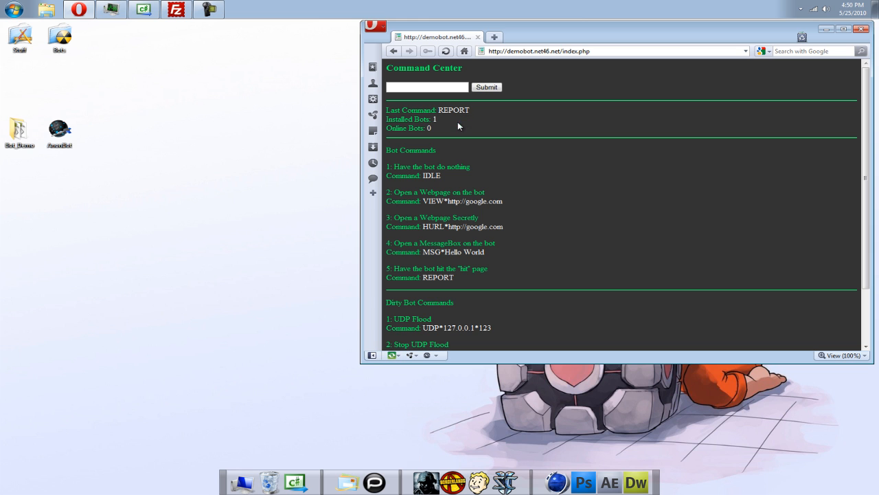
mouse_move(470, 102)
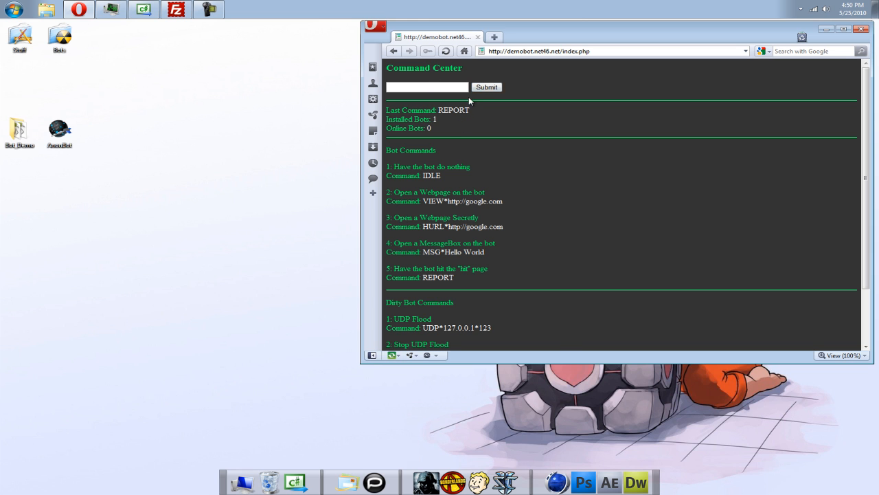
mouse_move(477, 125)
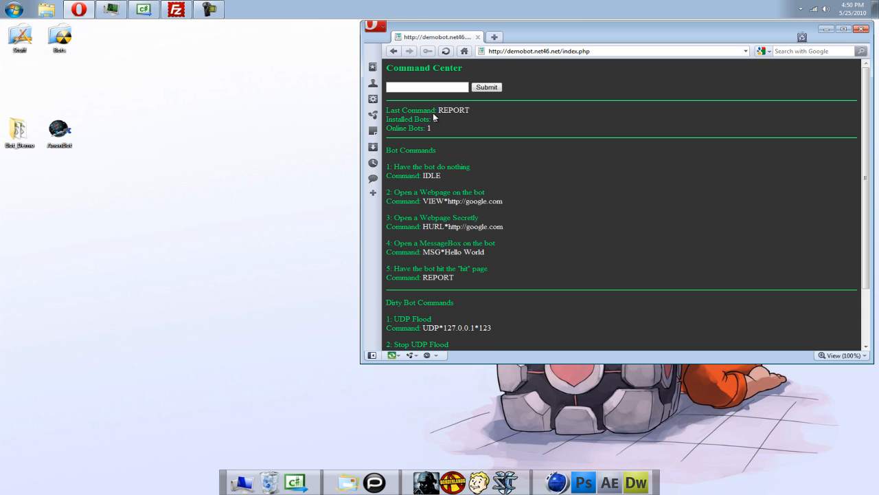
mouse_move(440, 119)
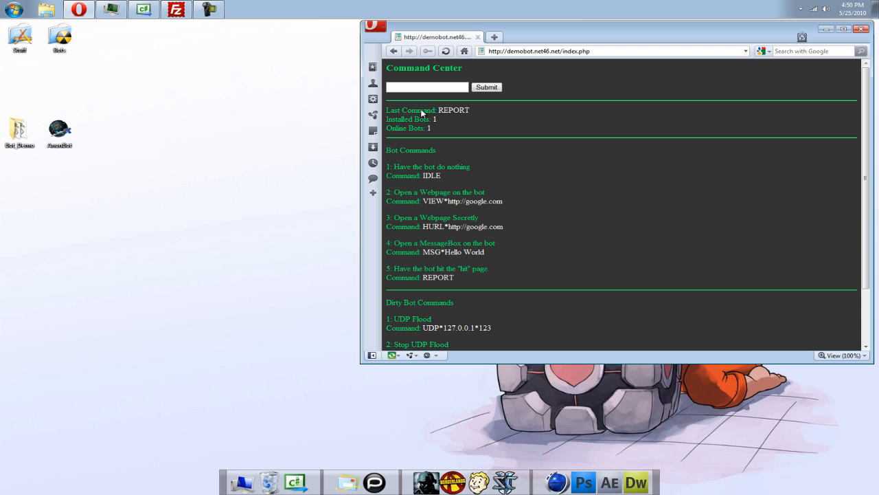
mouse_move(443, 135)
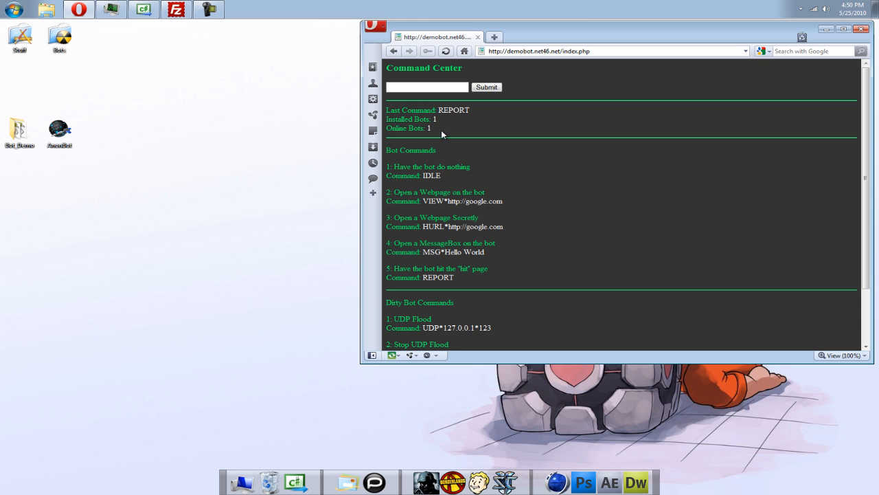
mouse_move(427, 100)
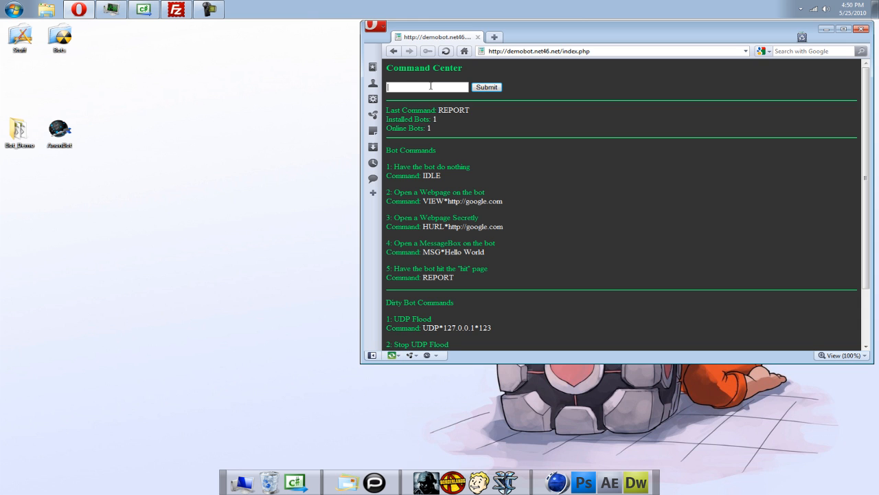
type("VIEW*")
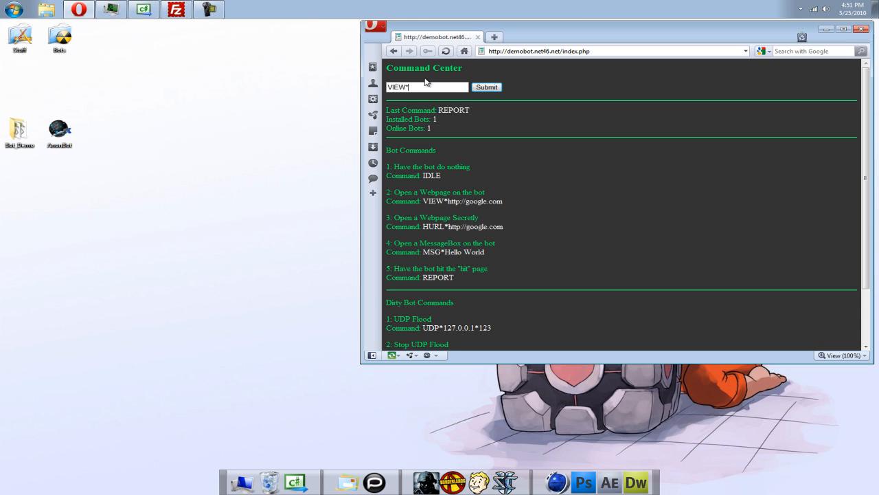
type("http")
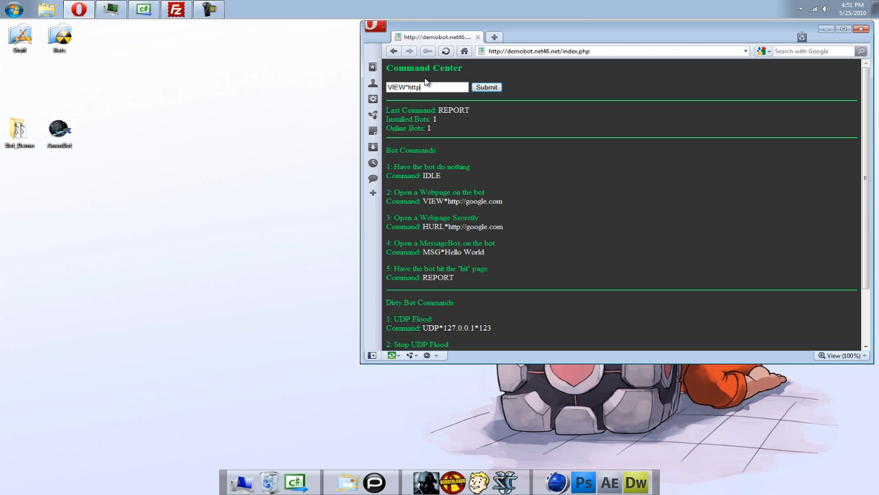
type("://googl")
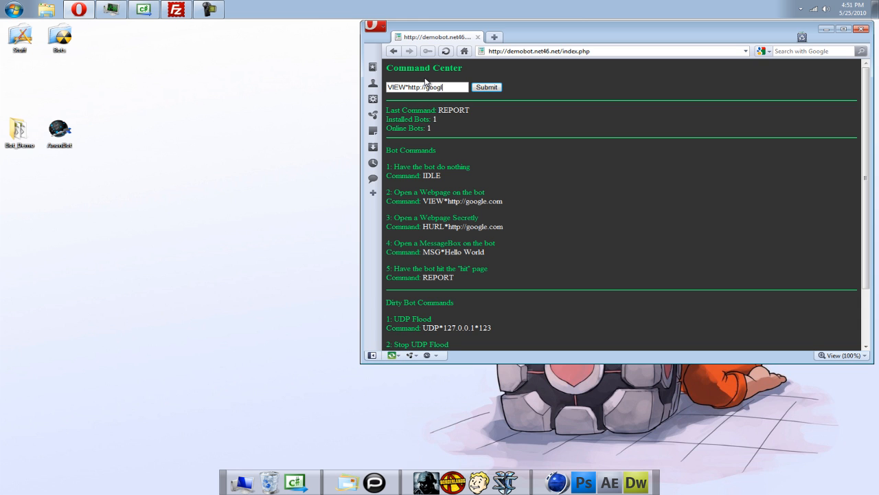
left_click(486, 87)
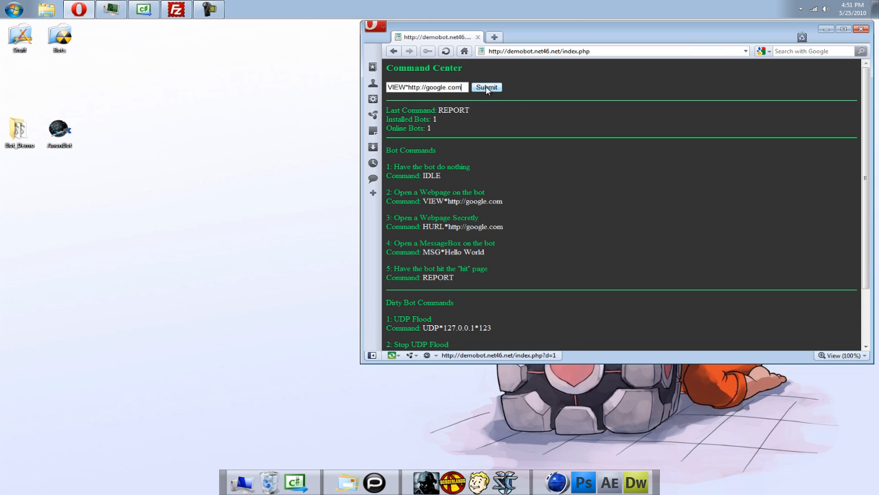
left_click(486, 87)
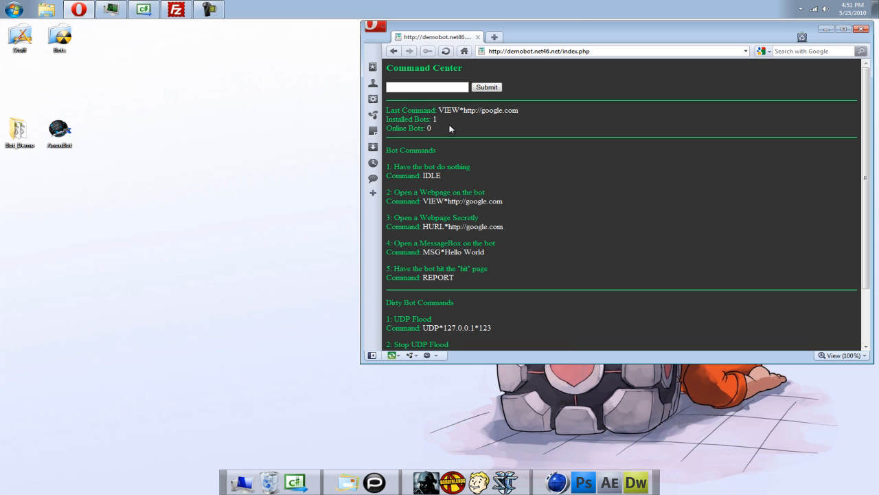
mouse_move(426, 133)
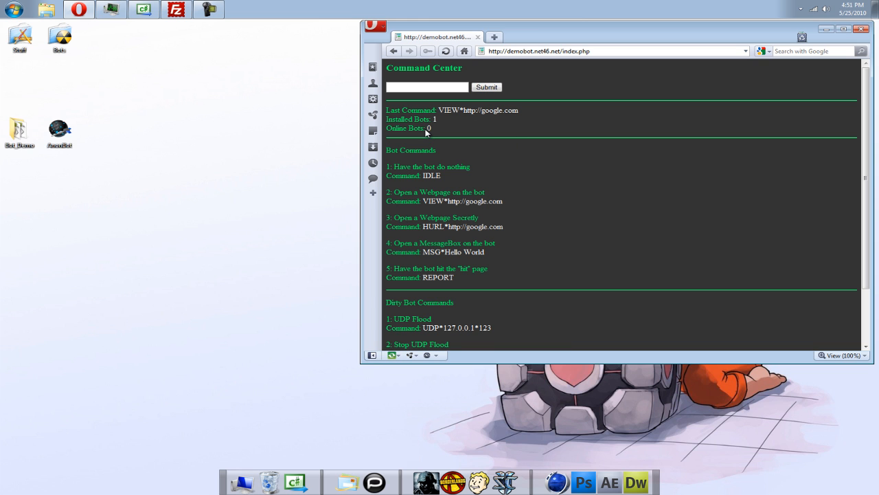
mouse_move(514, 80)
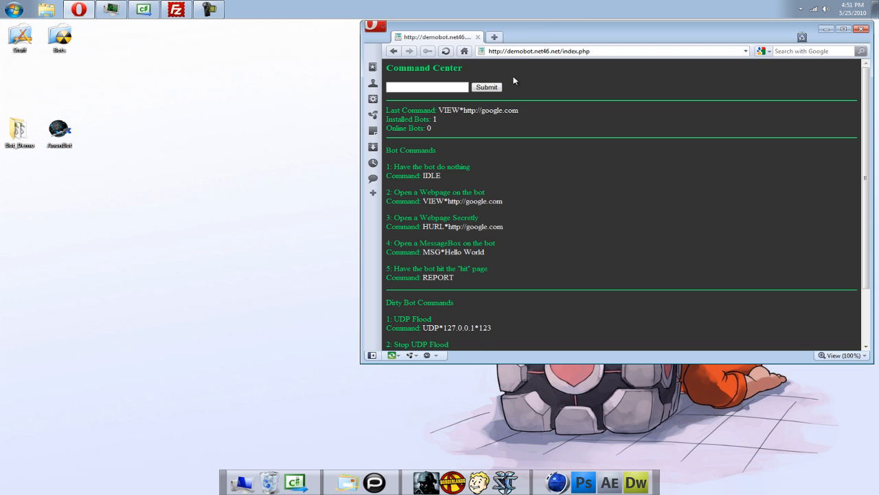
mouse_move(410, 134)
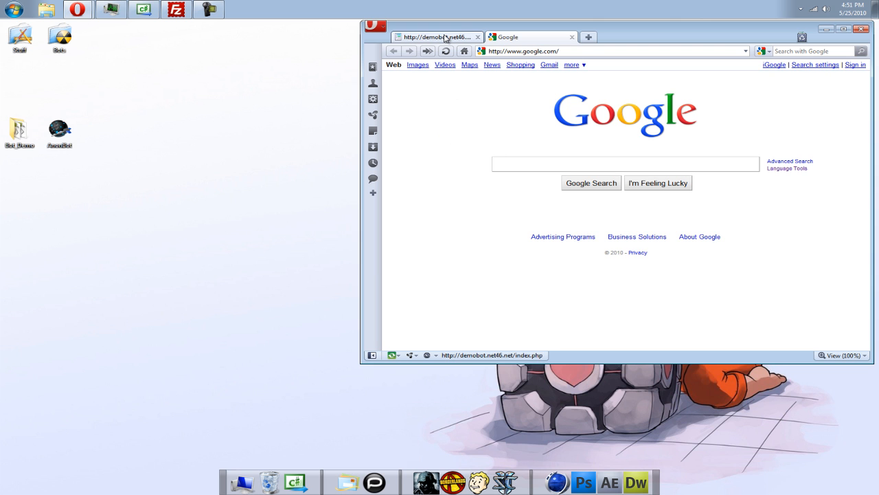
left_click(437, 37)
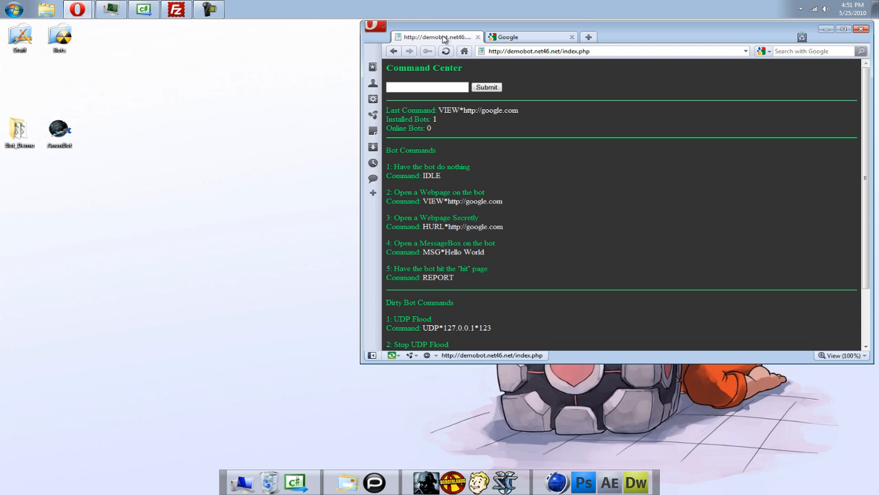
Send the bot MSG*hello thar bots, dismiss its message box, and scroll the command list.
type("M")
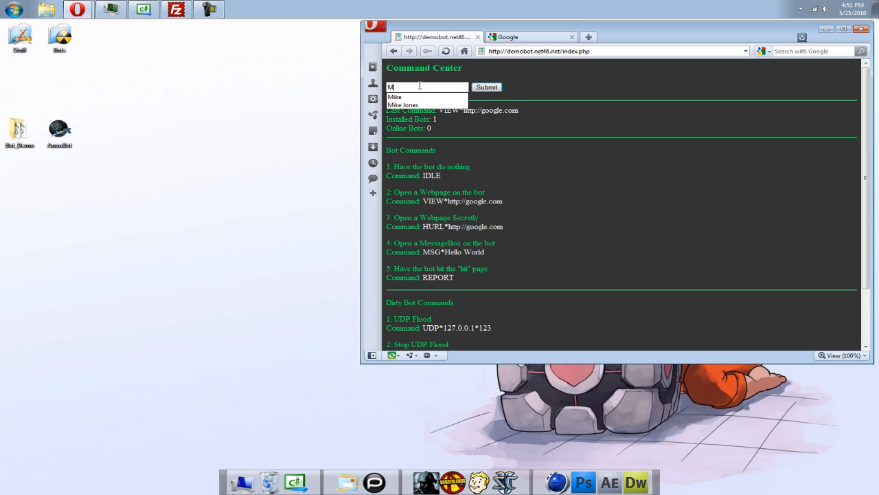
type("MSG*hello thar bot")
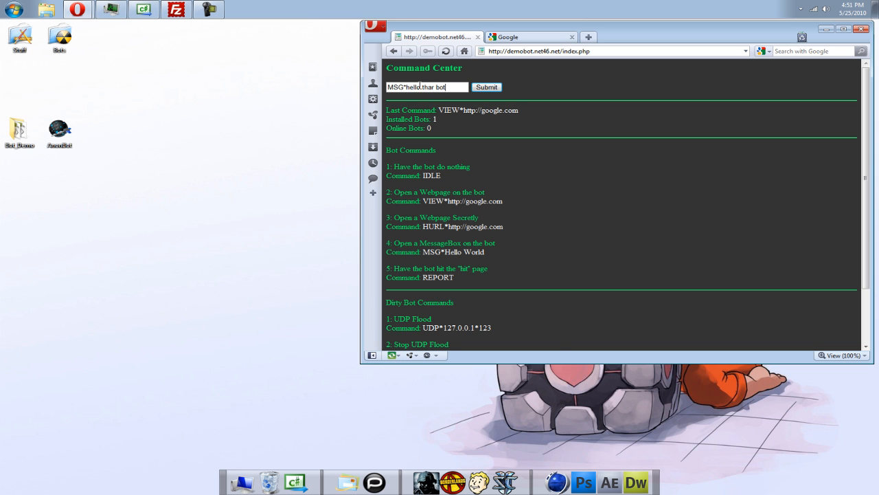
left_click(486, 86)
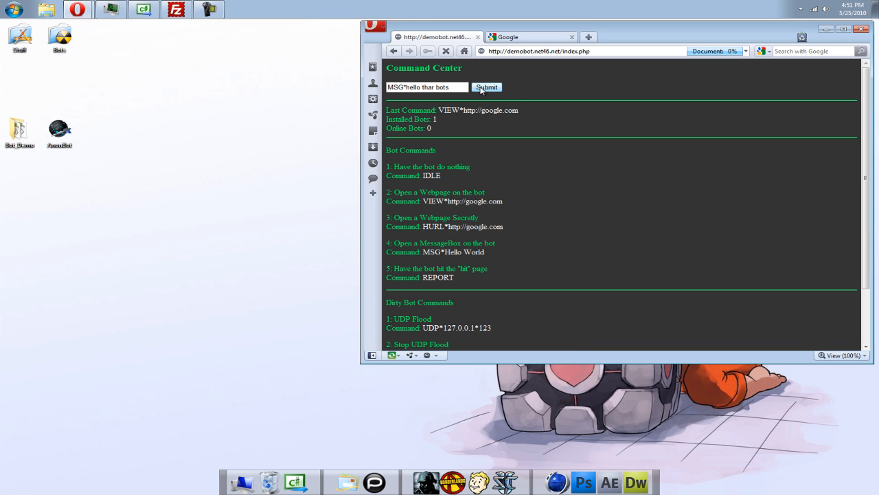
left_click(487, 87)
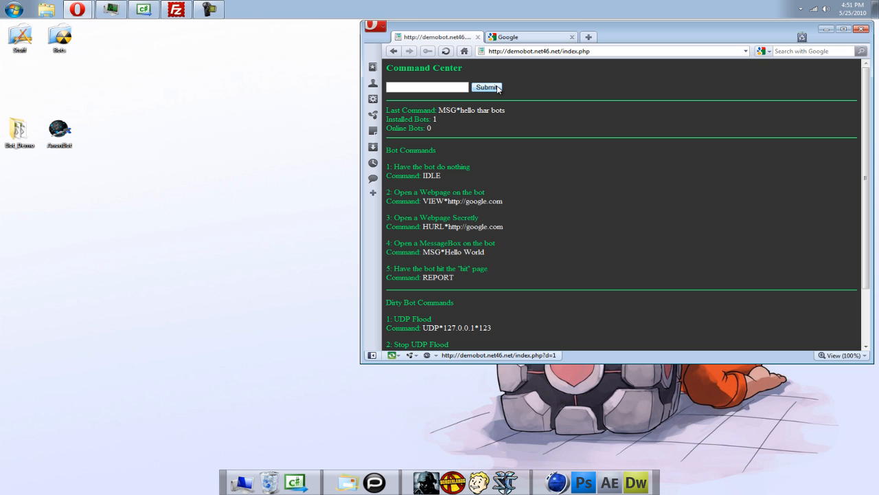
left_click(486, 87)
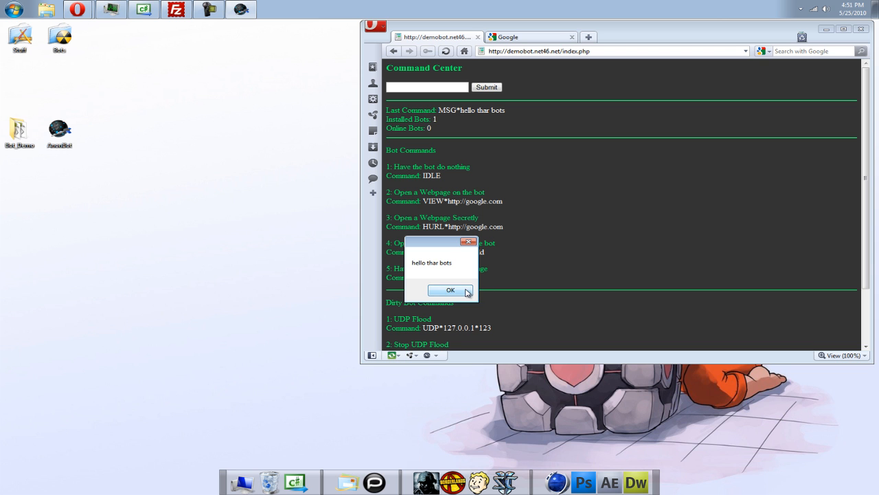
left_click(451, 290)
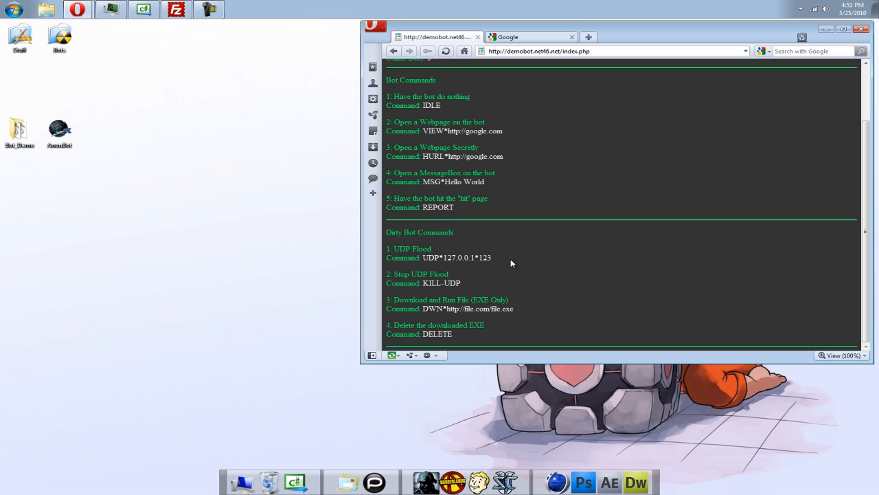
mouse_move(430, 317)
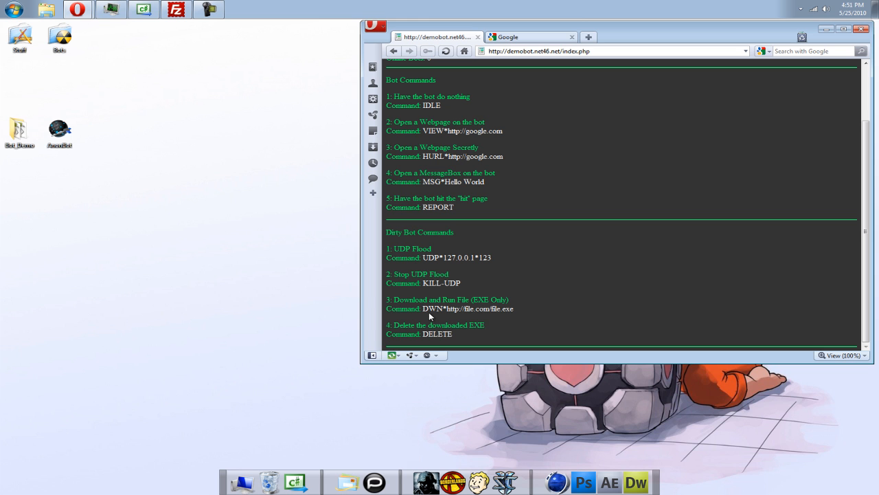
mouse_move(467, 310)
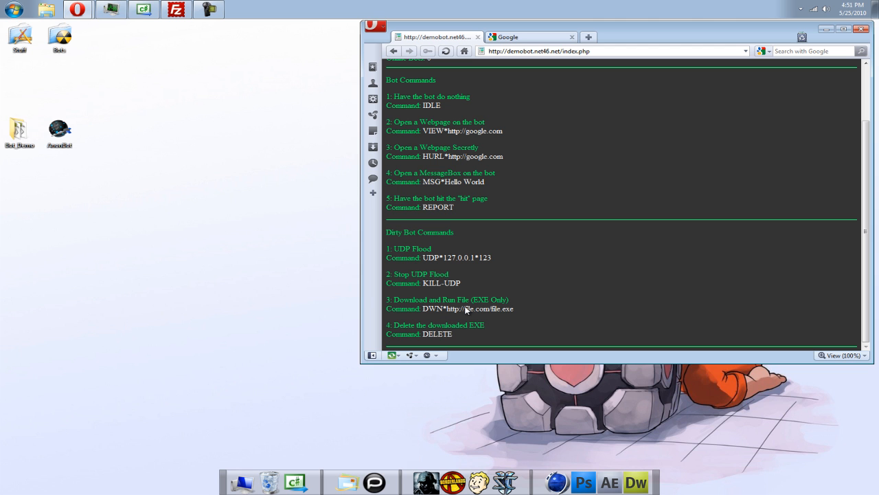
scroll("up", 3)
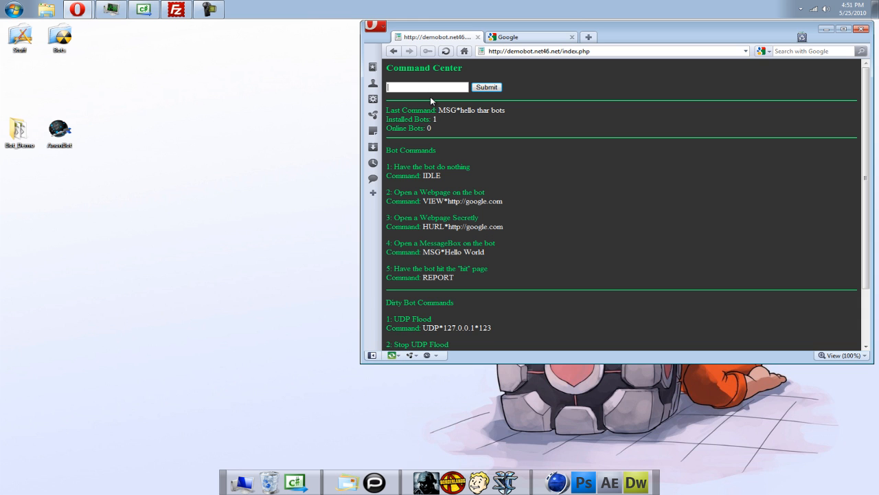
Send the bot the command VIEW*google.com without the http prefix.
type("VIEW*")
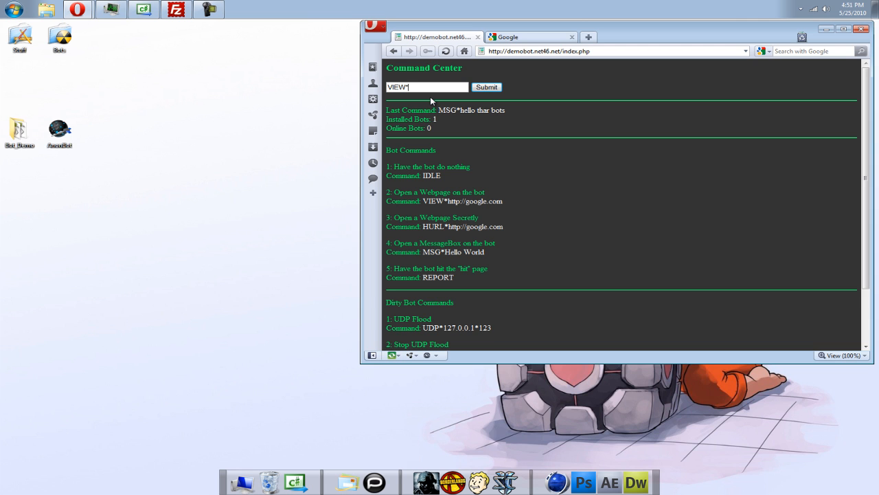
type("google")
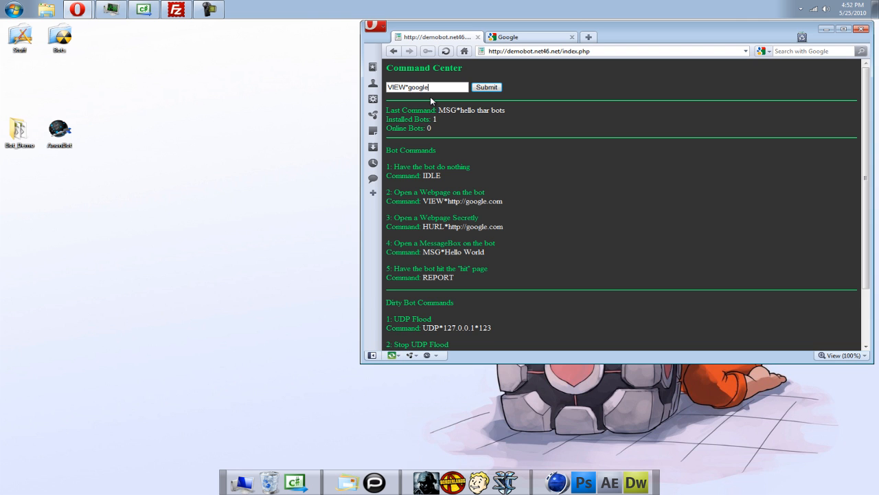
type(".com")
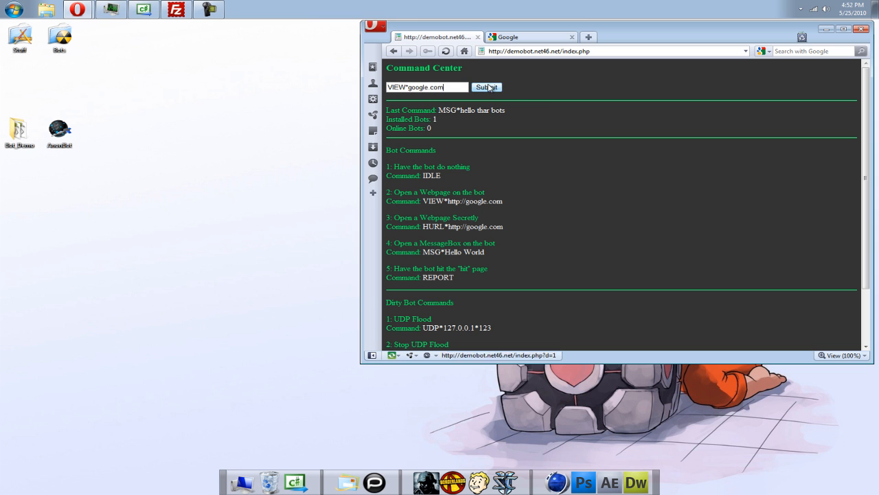
left_click(486, 87)
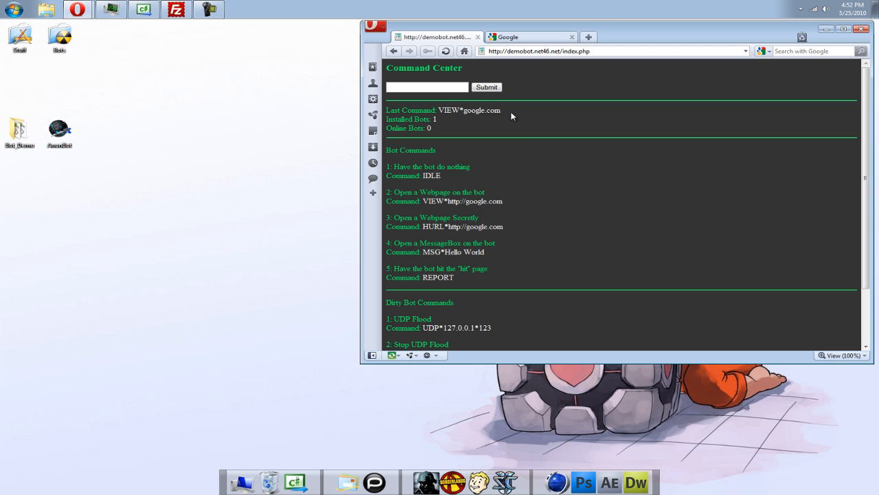
Copy the Last Command VIEW*google.com and paste it into the command input.
right_click(470, 110)
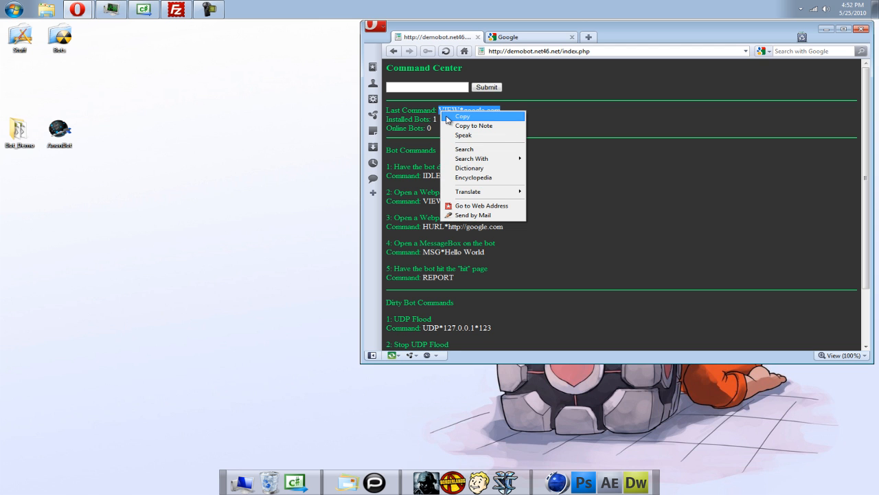
right_click(426, 87)
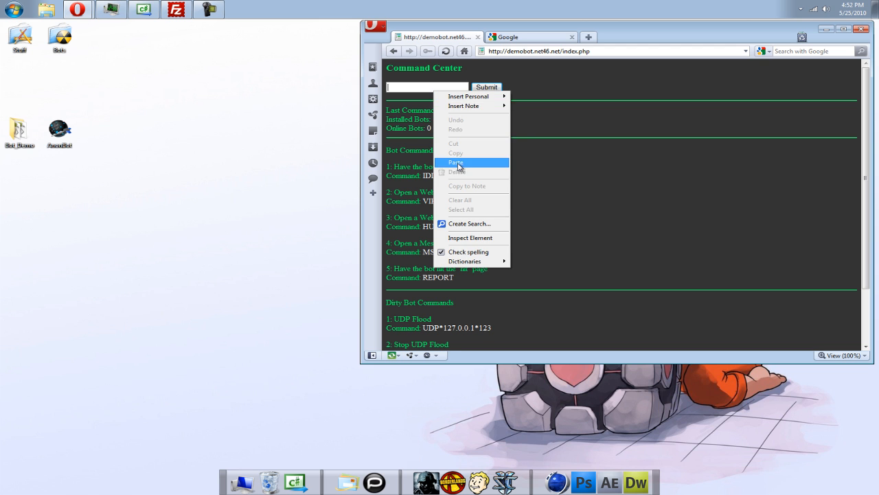
left_click(456, 163)
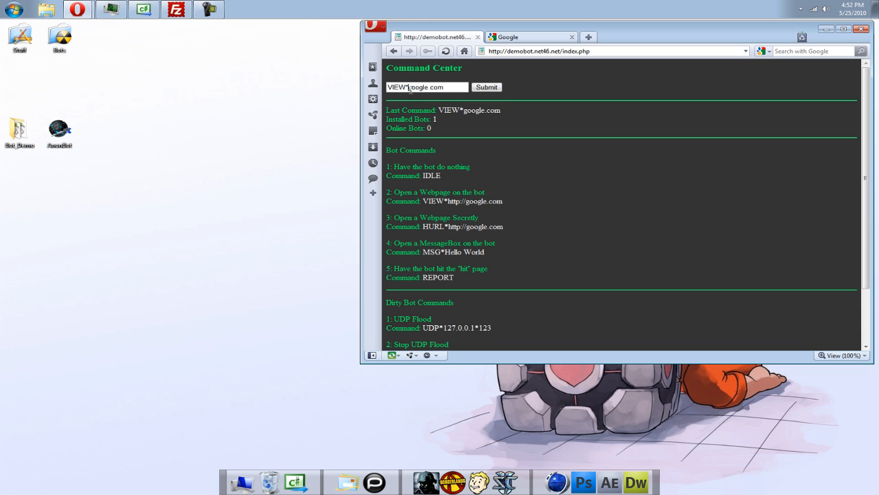